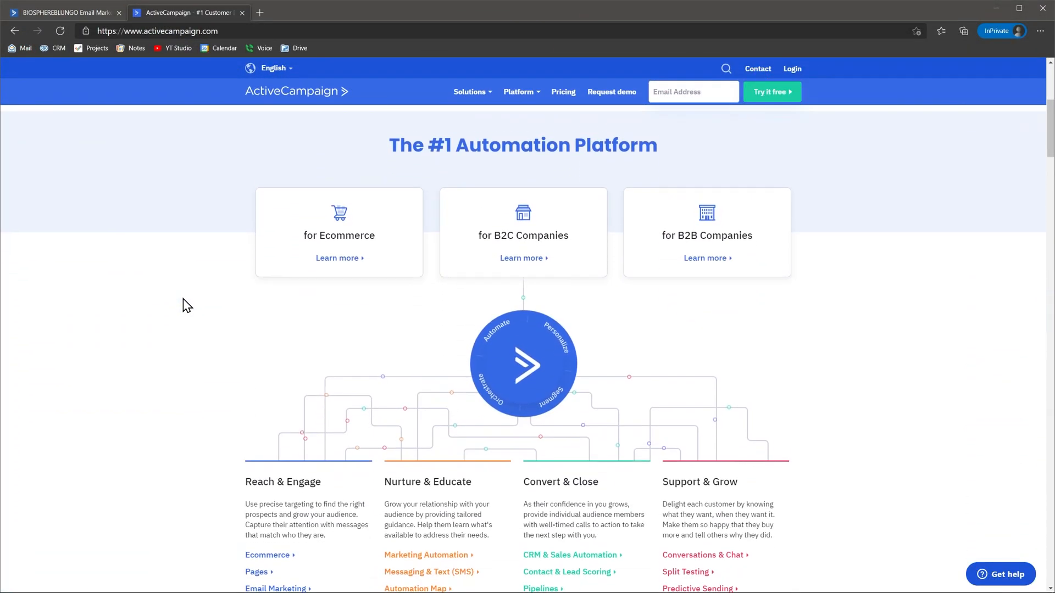
Step: Scroll through the automation platform feature sections of the ActiveCampaign homepage
scroll("down", 3)
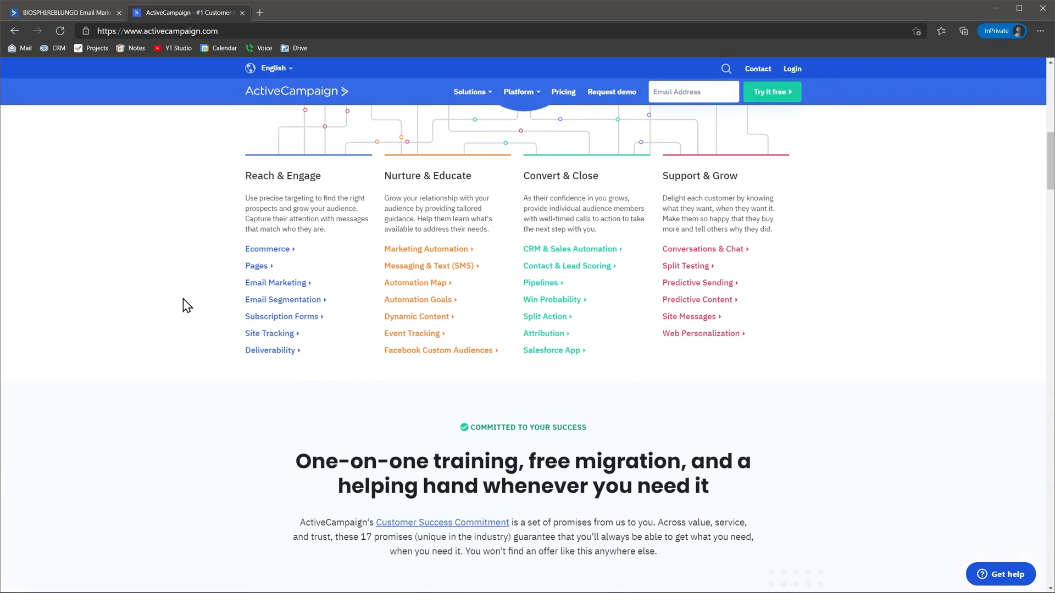
scroll("down", 3)
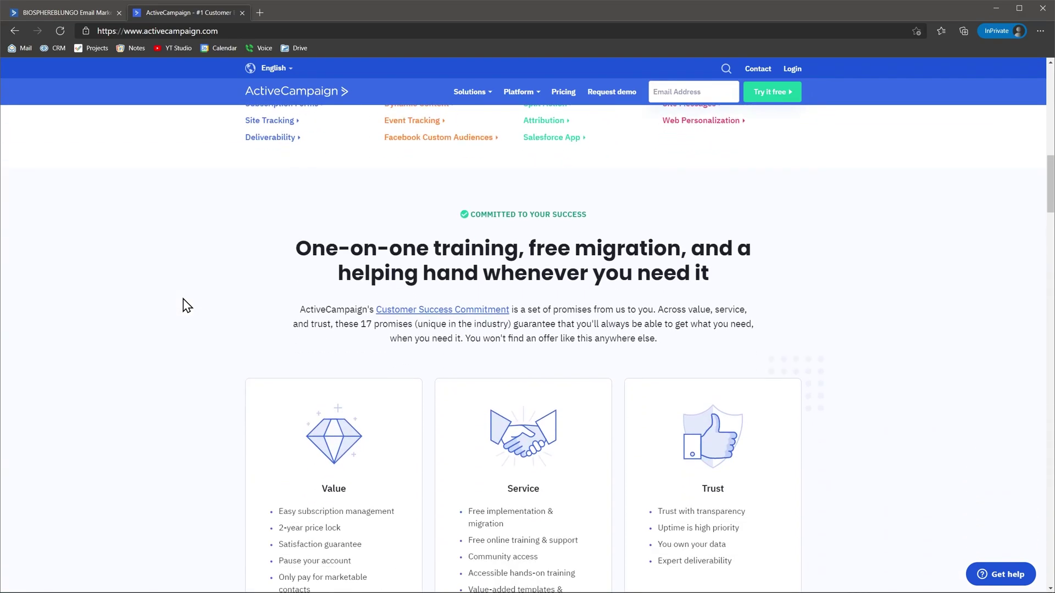
scroll("down", 3)
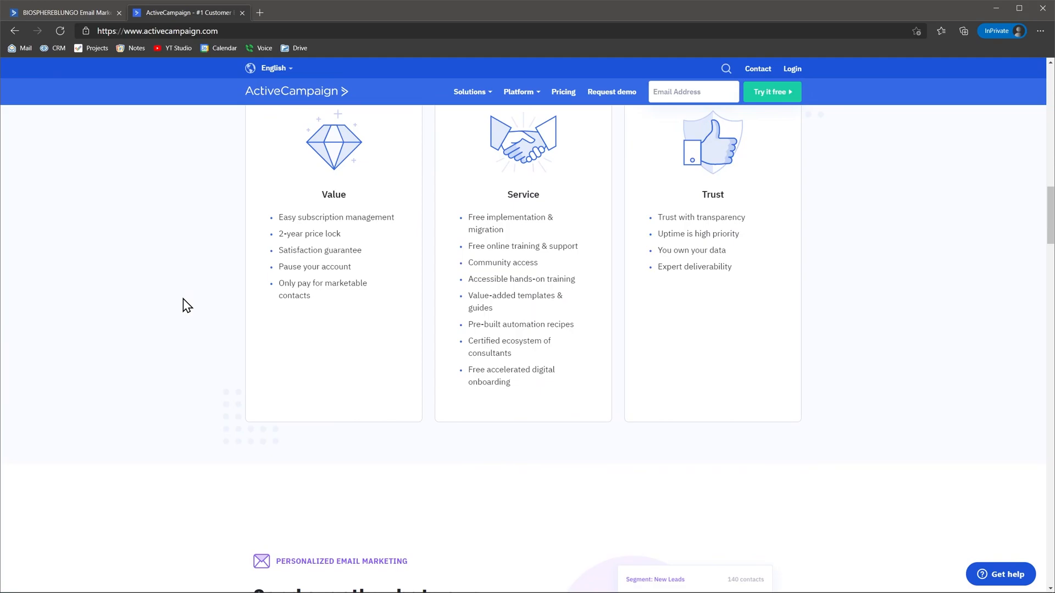
scroll("down", 3)
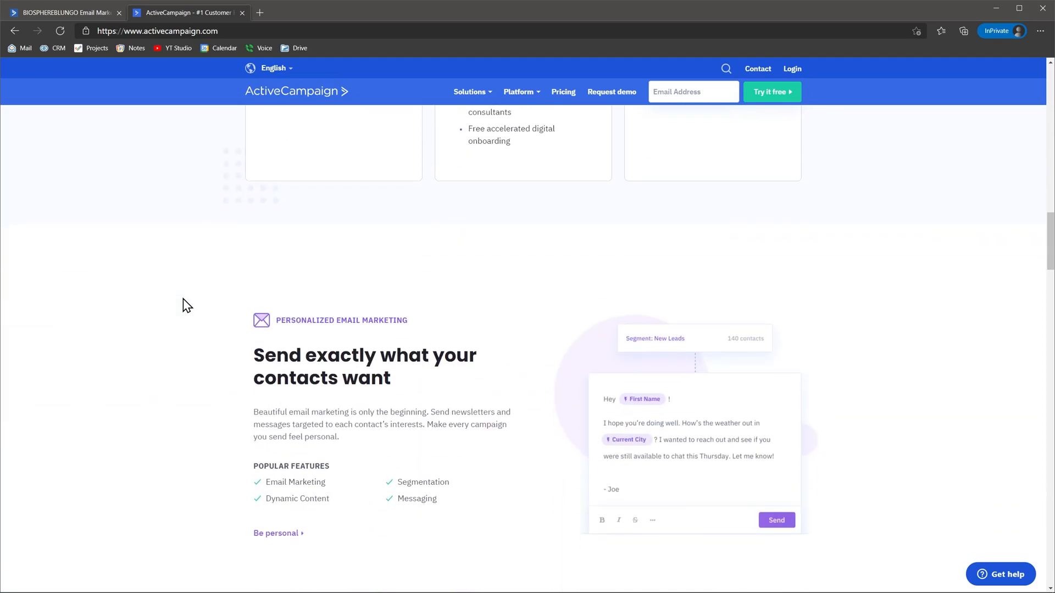
scroll("down", 3)
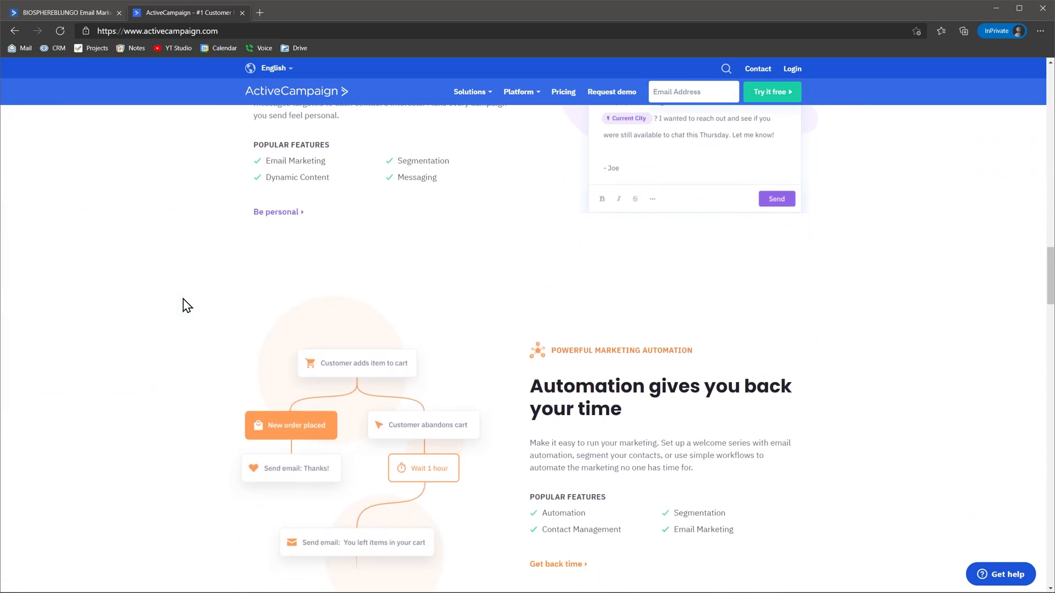
scroll("down", 3)
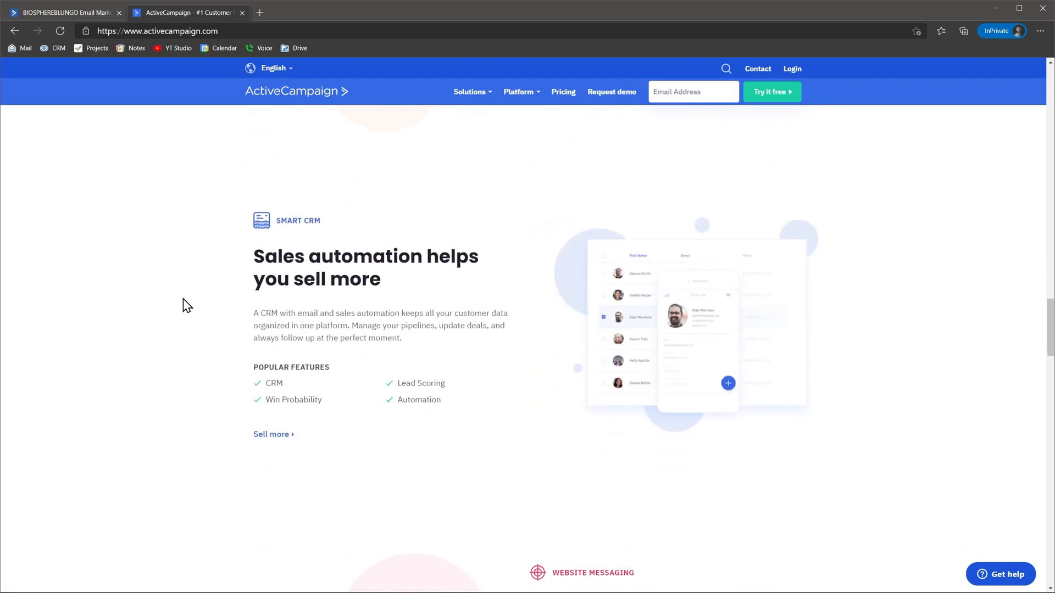
Step: Scroll down to 'Team up with your favorite apps', then switch to the account dashboard
scroll("down", 3)
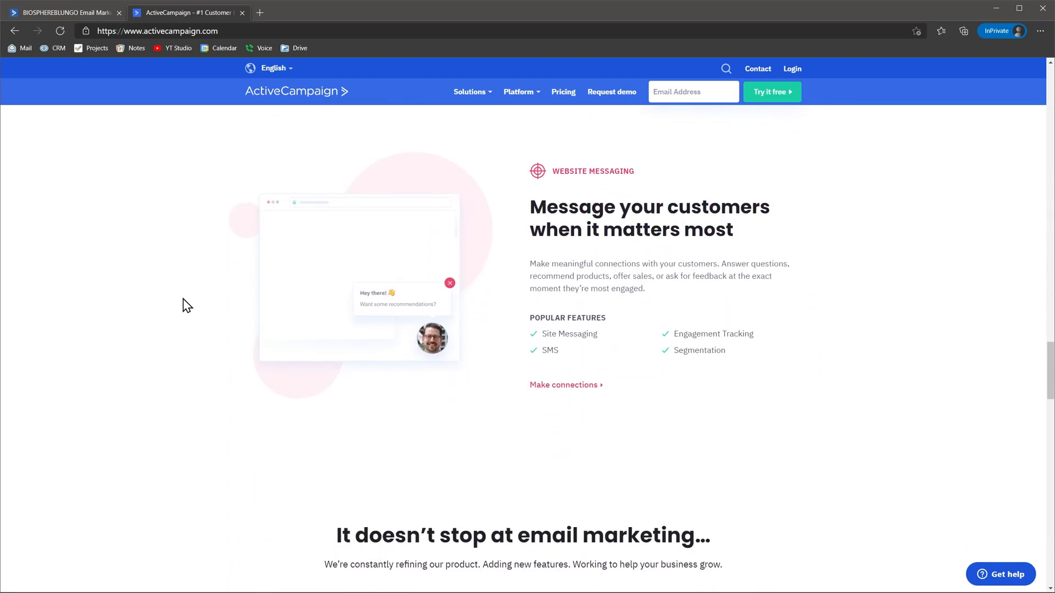
scroll("down", 3)
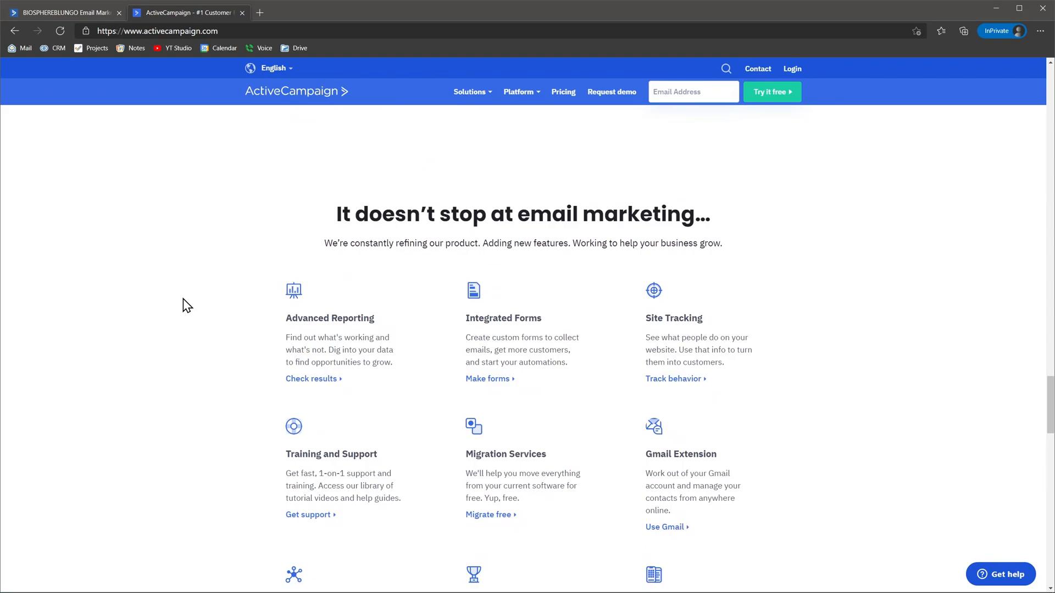
scroll("down", 3)
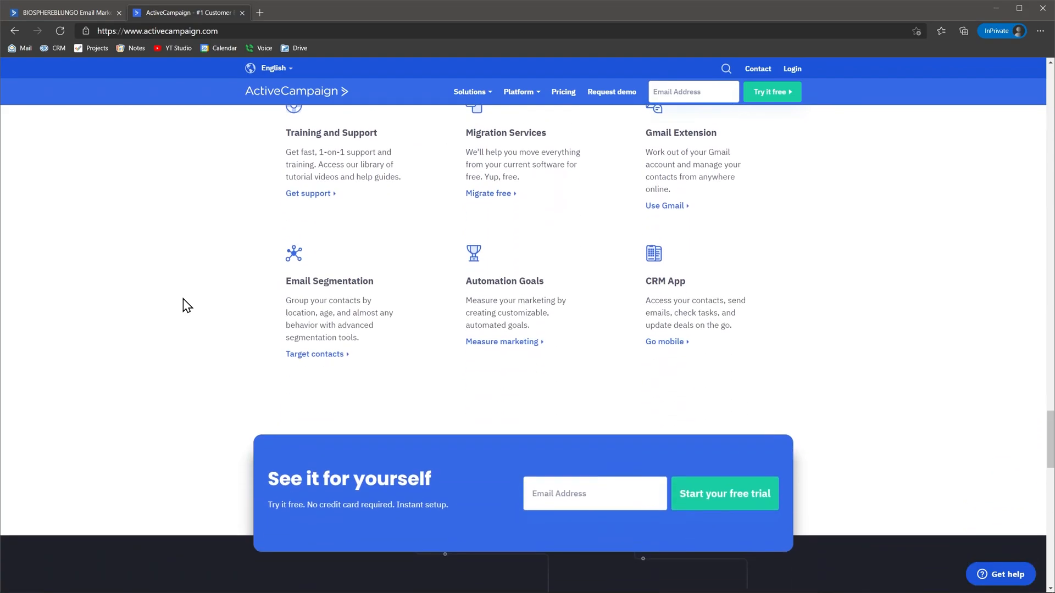
scroll("down", 3)
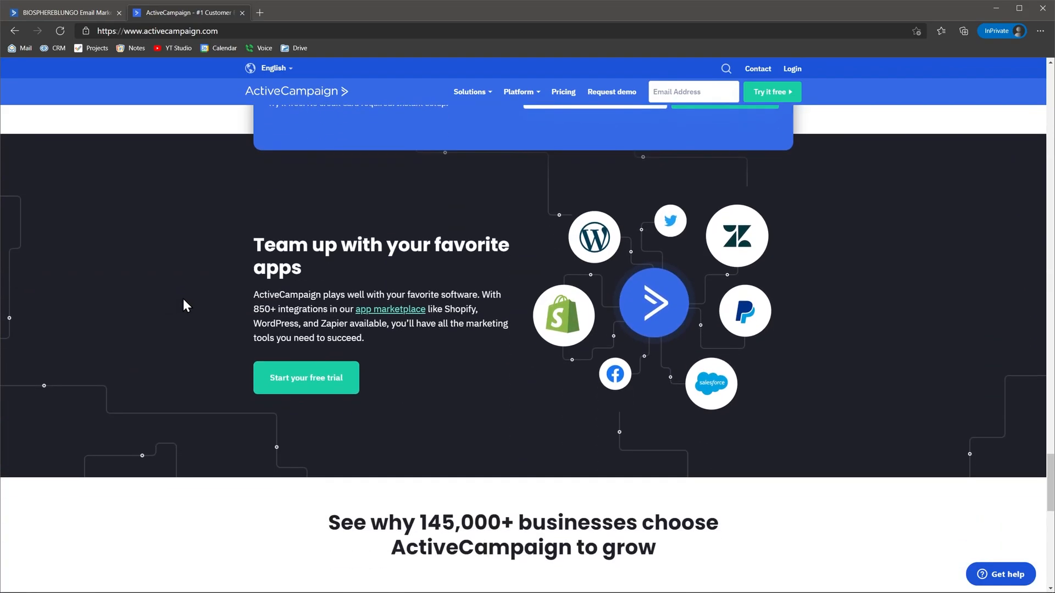
left_click(66, 12)
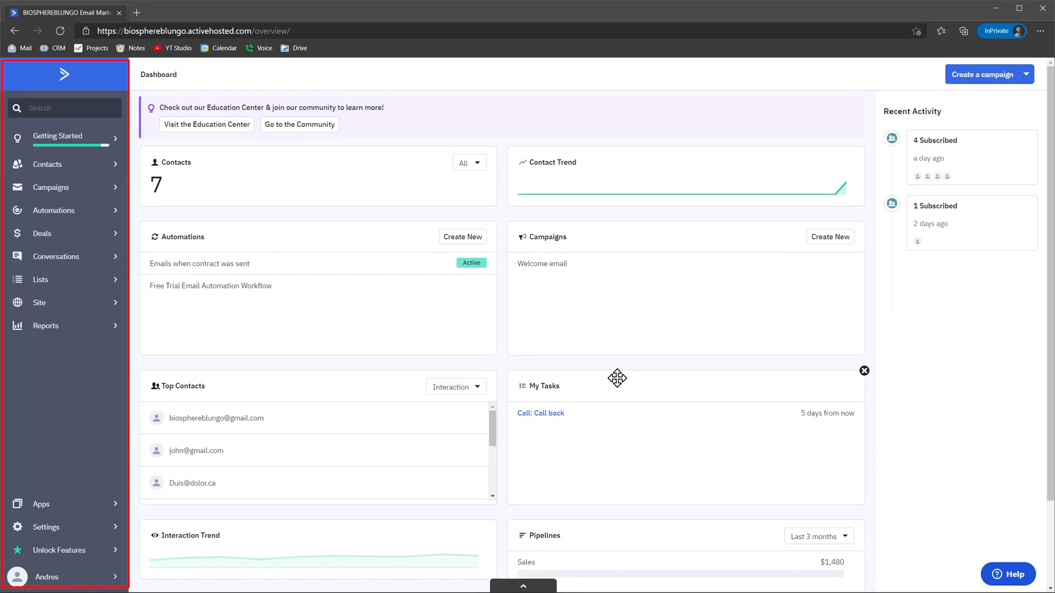
left_click(64, 108)
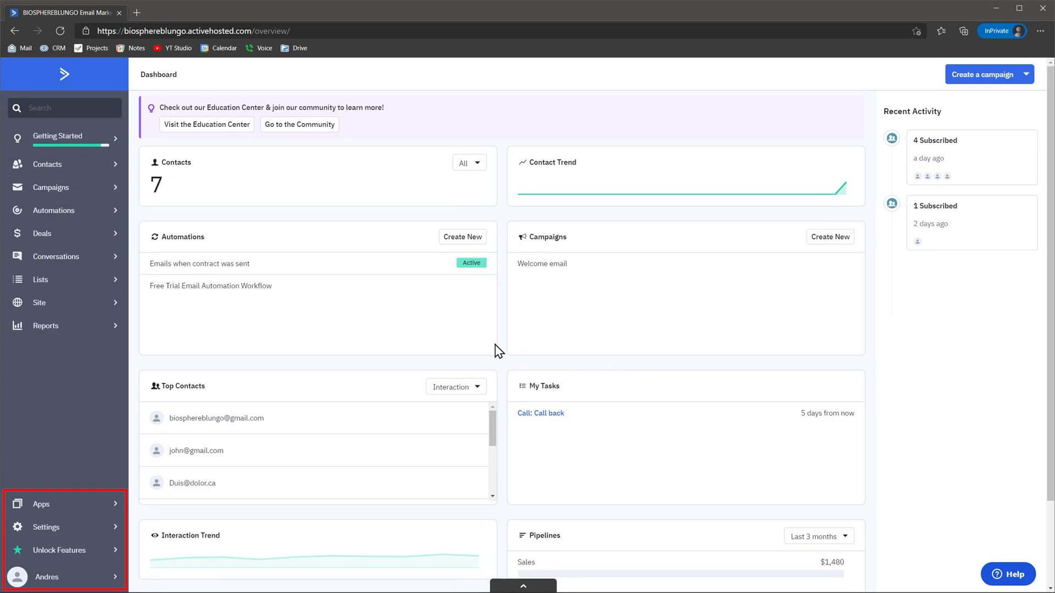
Step: Open Contacts, view the three company Accounts, then return to the seven-contact list
left_click(47, 164)
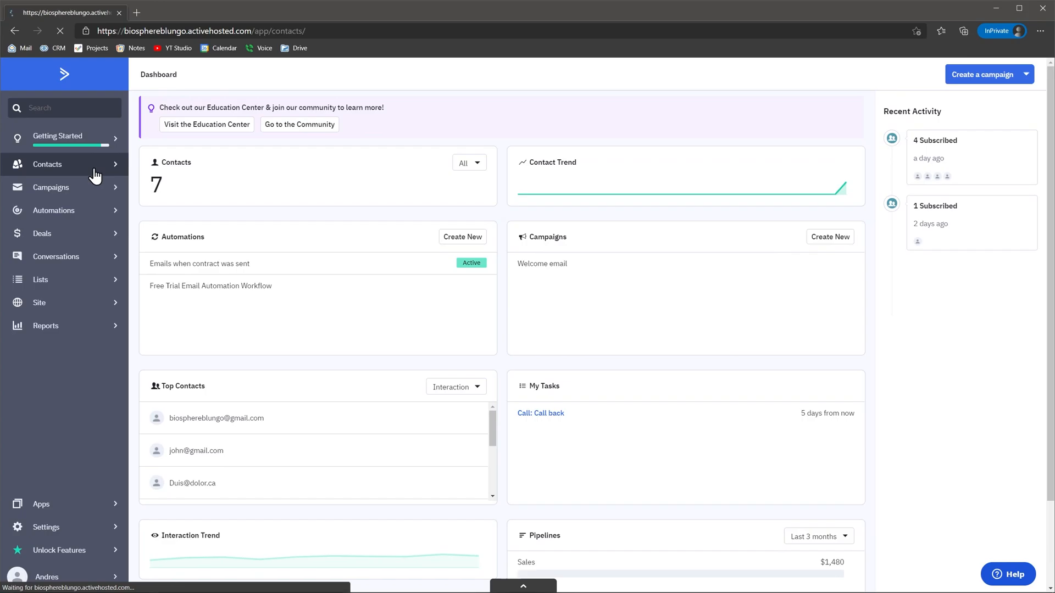
left_click(47, 164)
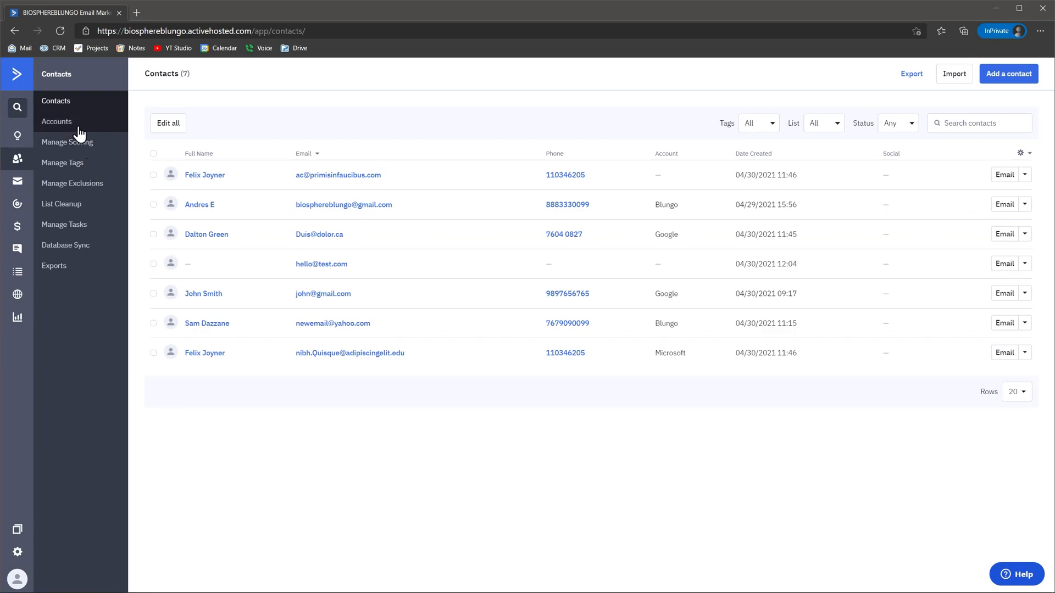
left_click(56, 121)
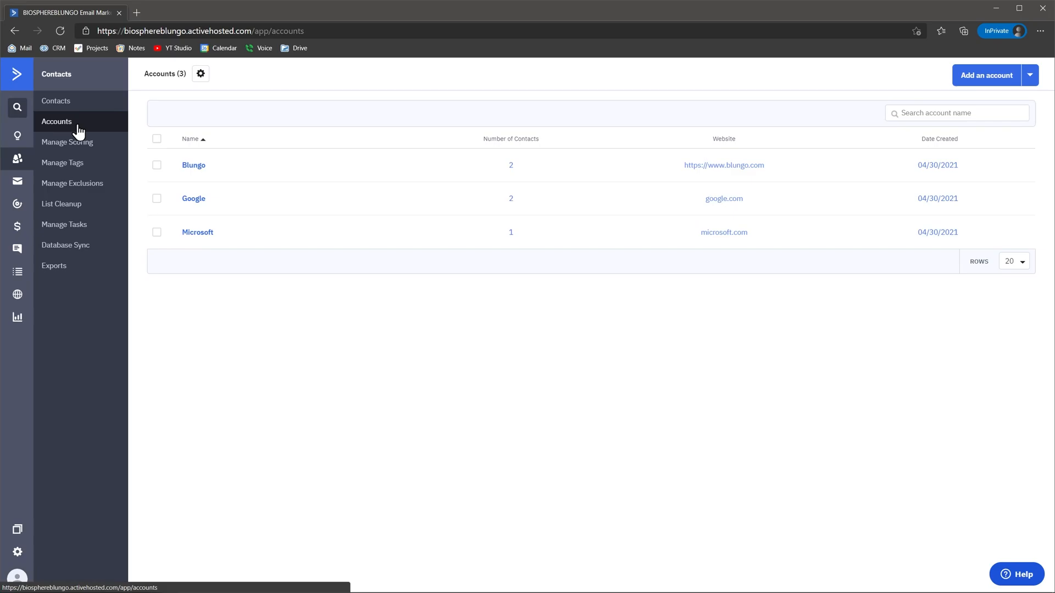
left_click(56, 101)
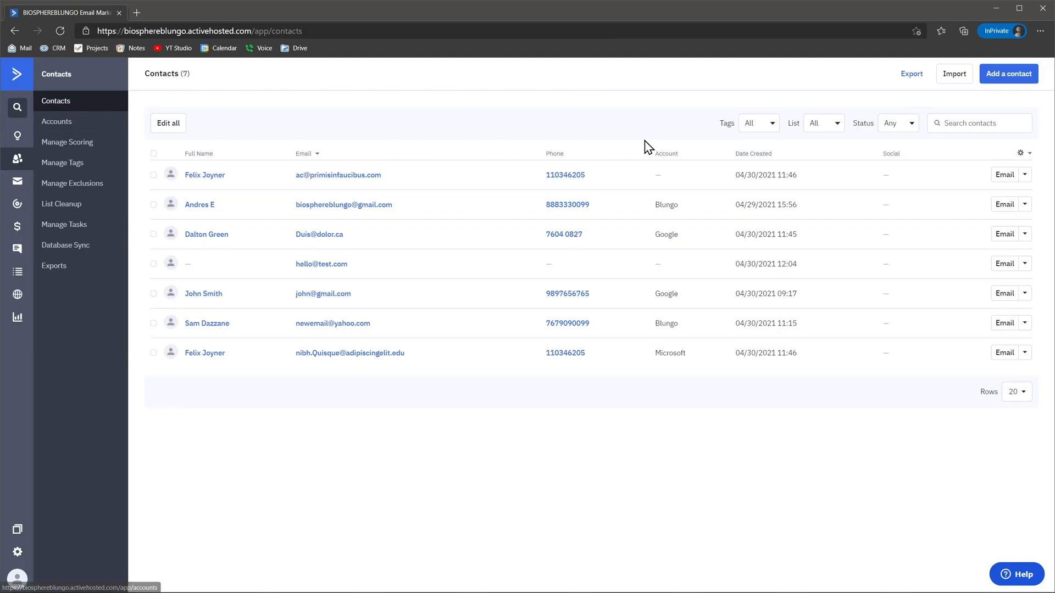
left_click(1008, 74)
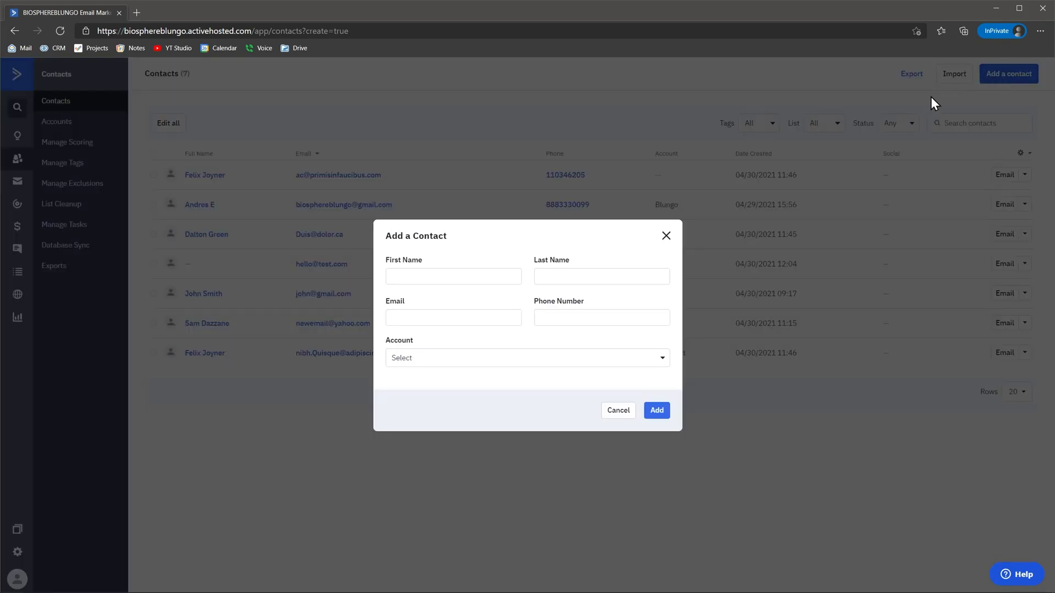
type("Col")
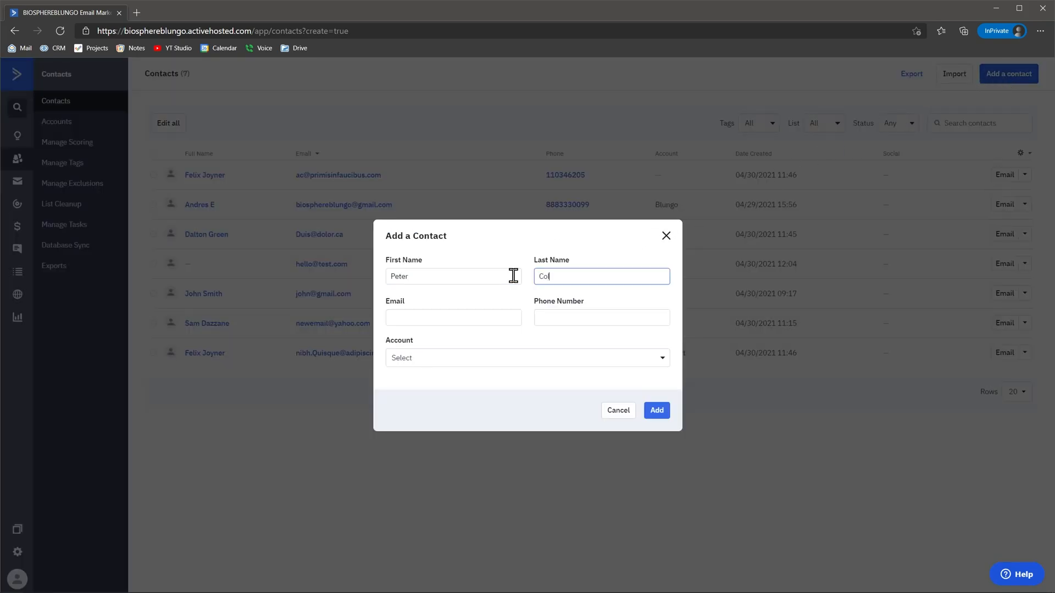
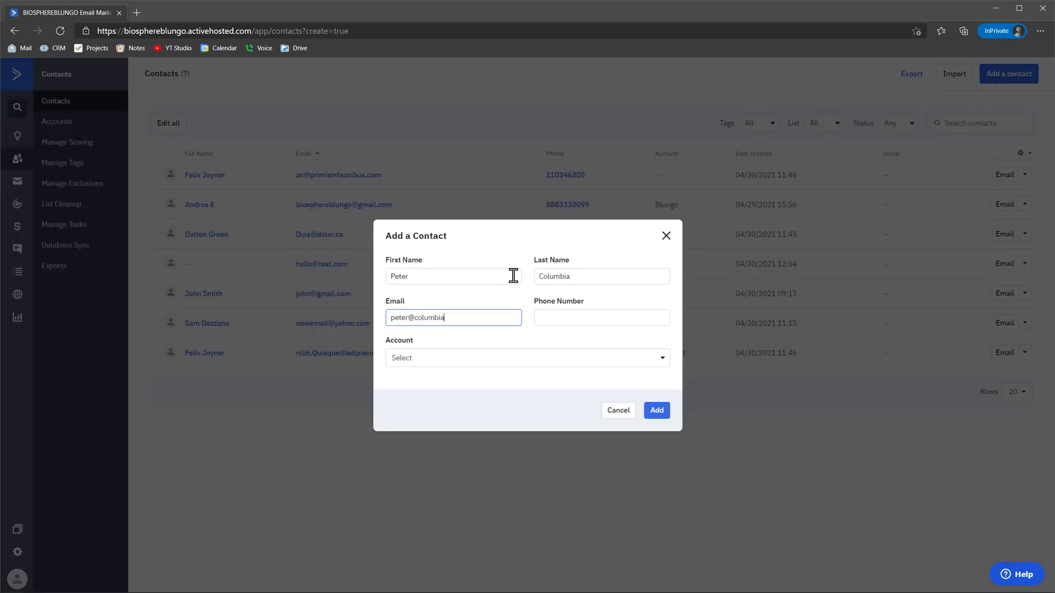
left_click(657, 410)
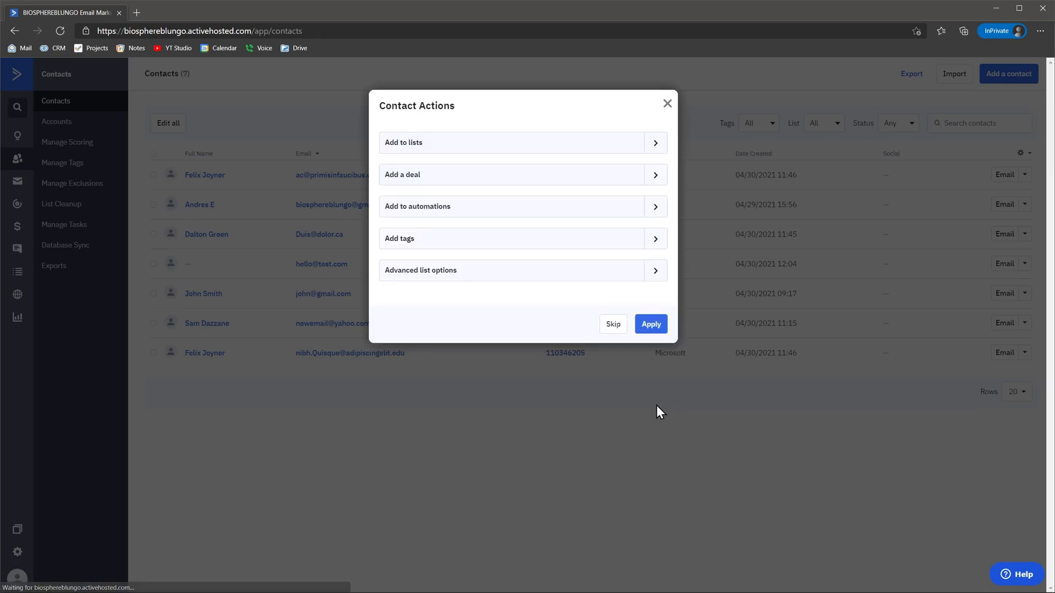
left_click(522, 143)
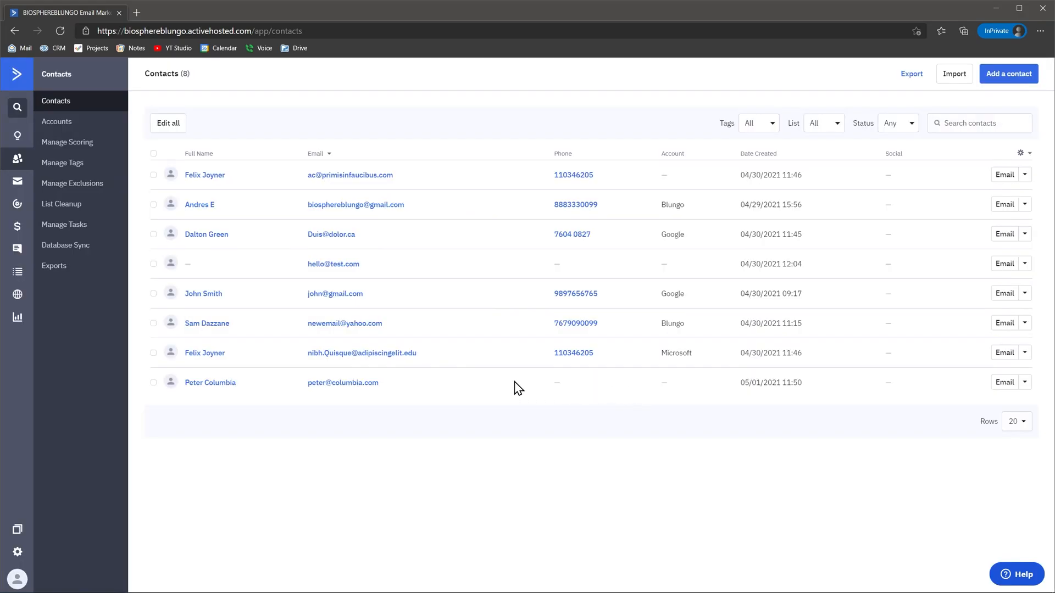
left_click(203, 293)
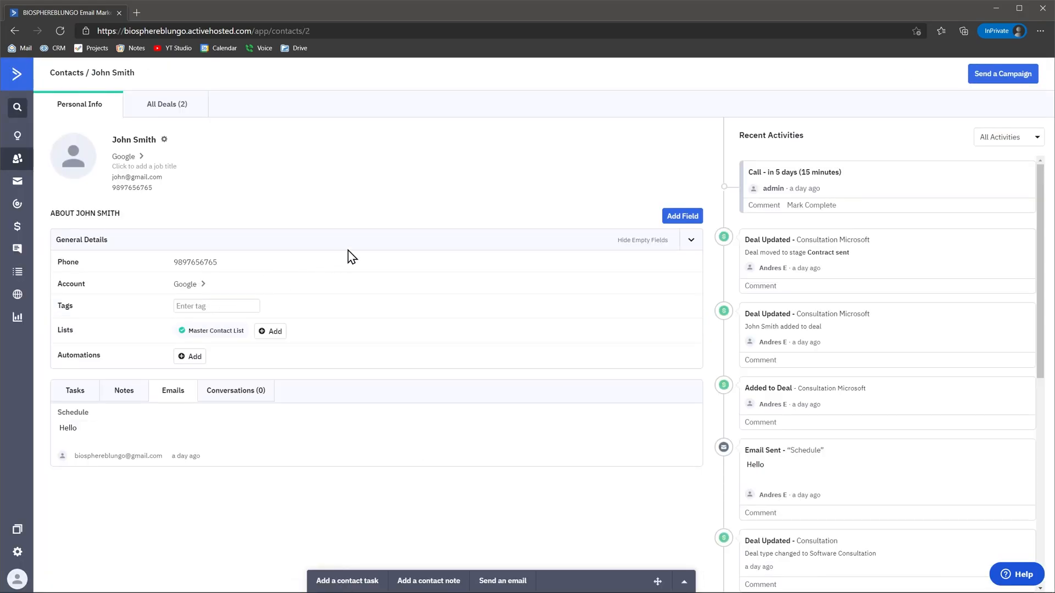
mouse_move(424, 216)
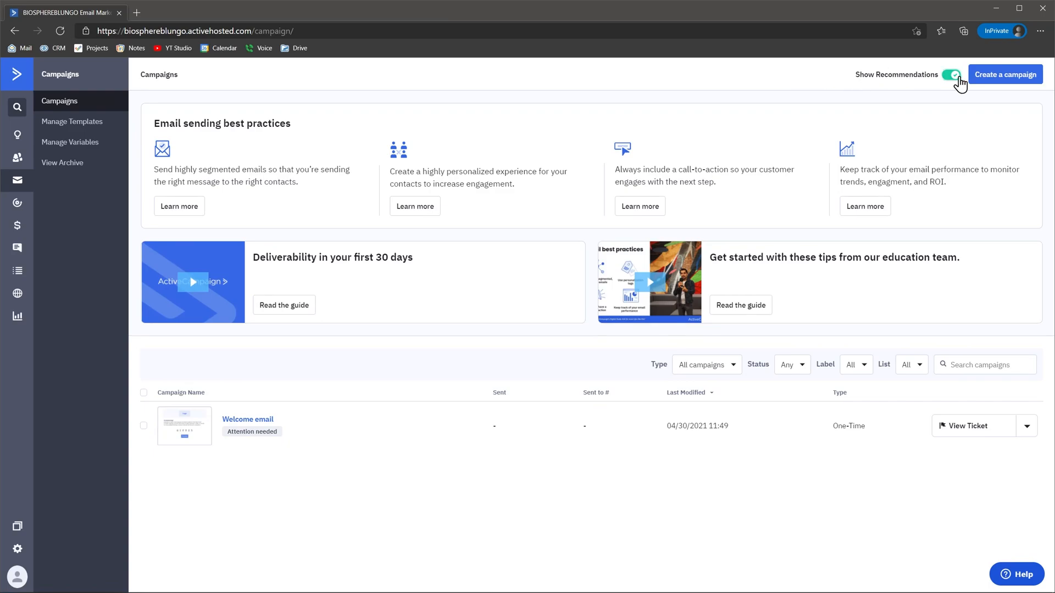
Step: Switch the Campaigns Show Recommendations toggle off and back on
left_click(951, 74)
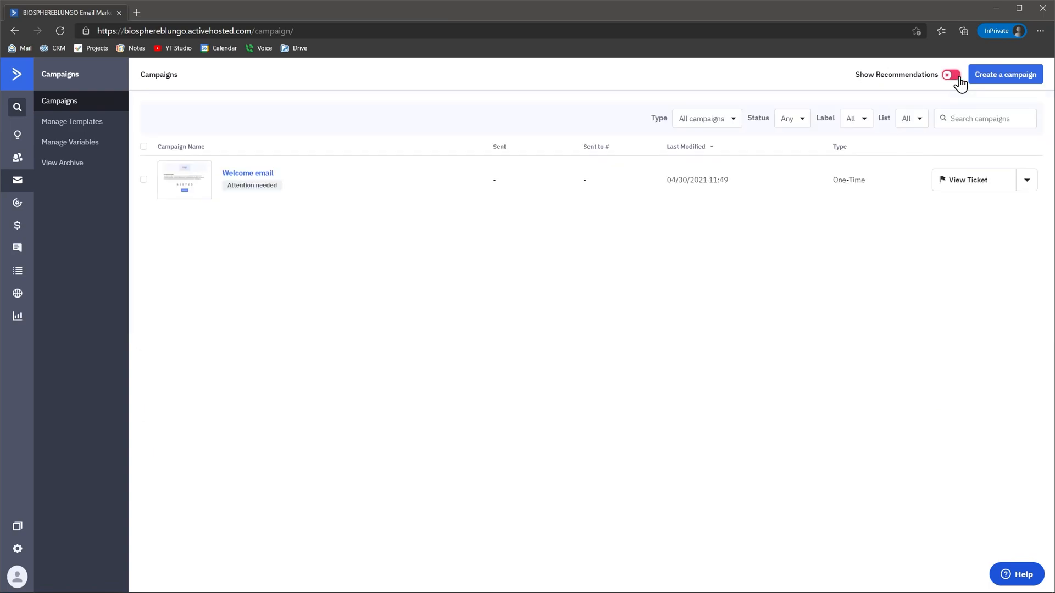
left_click(949, 74)
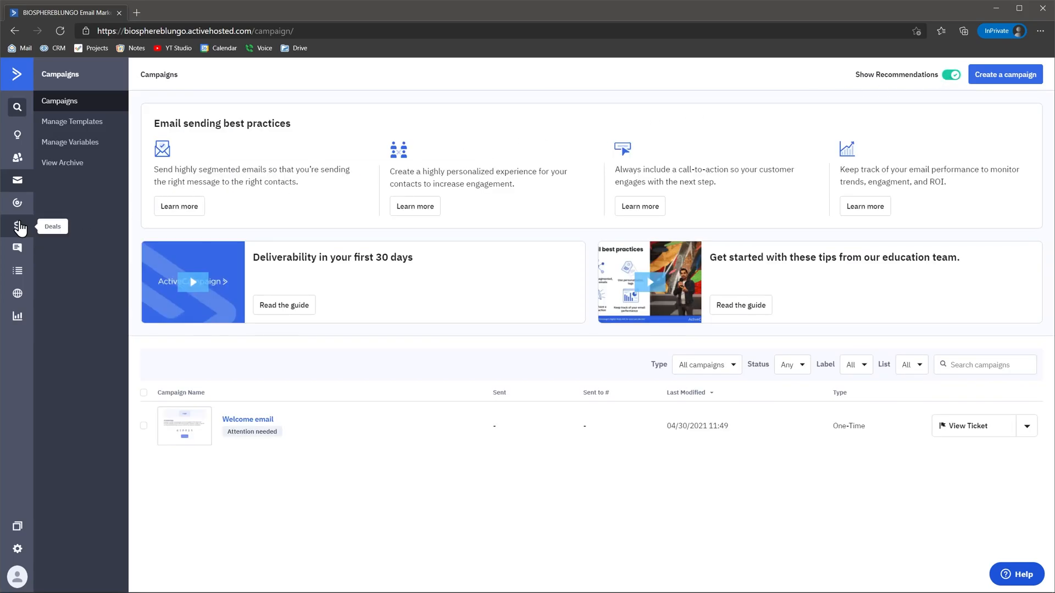
Step: Open the Sales pipeline, abandon adding a stage, and give the Signed stage red
left_click(17, 226)
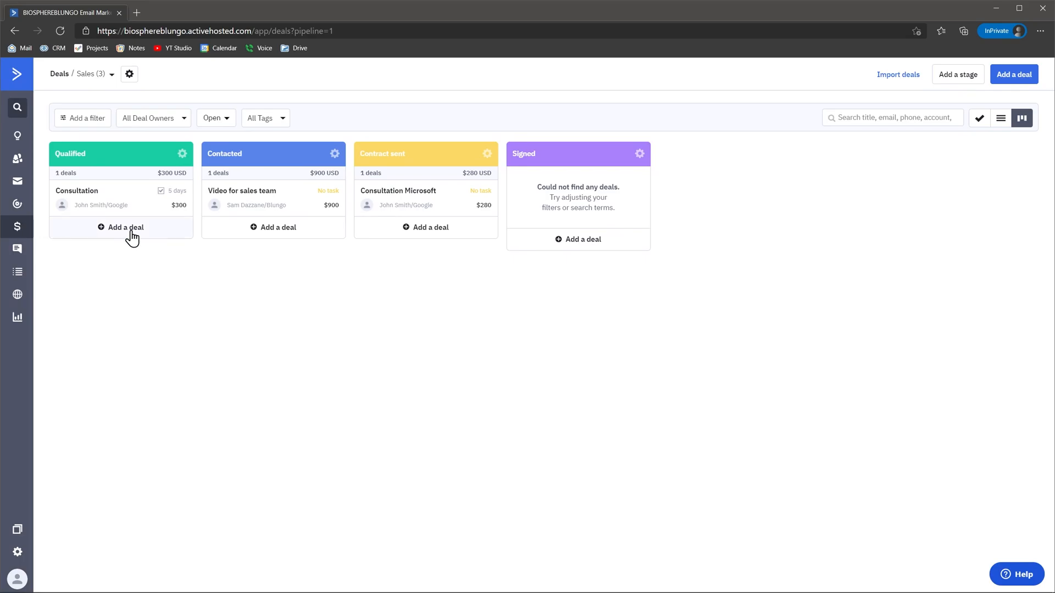
left_click(957, 74)
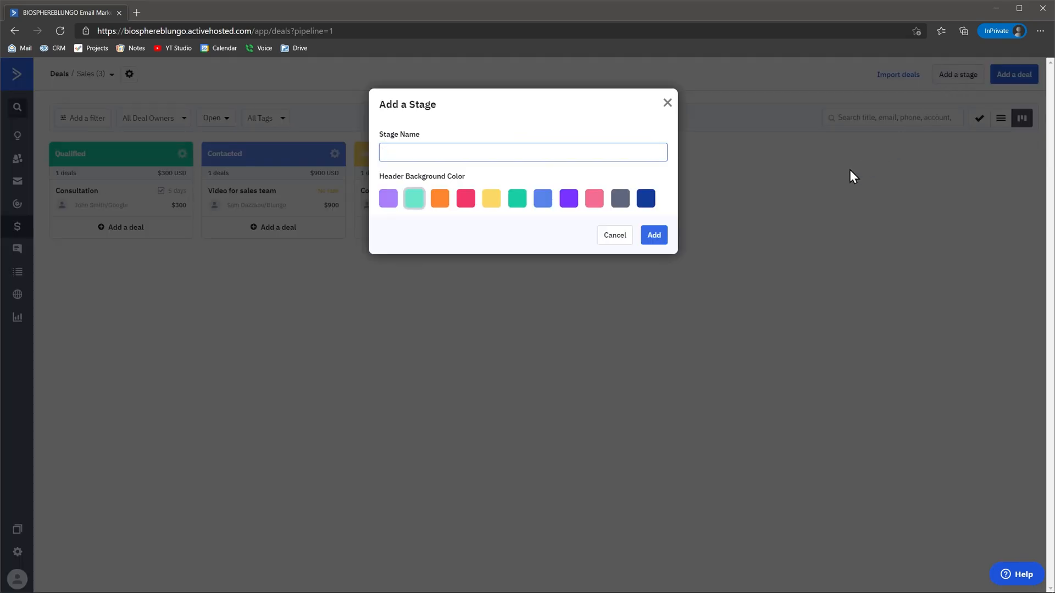
left_click(653, 235)
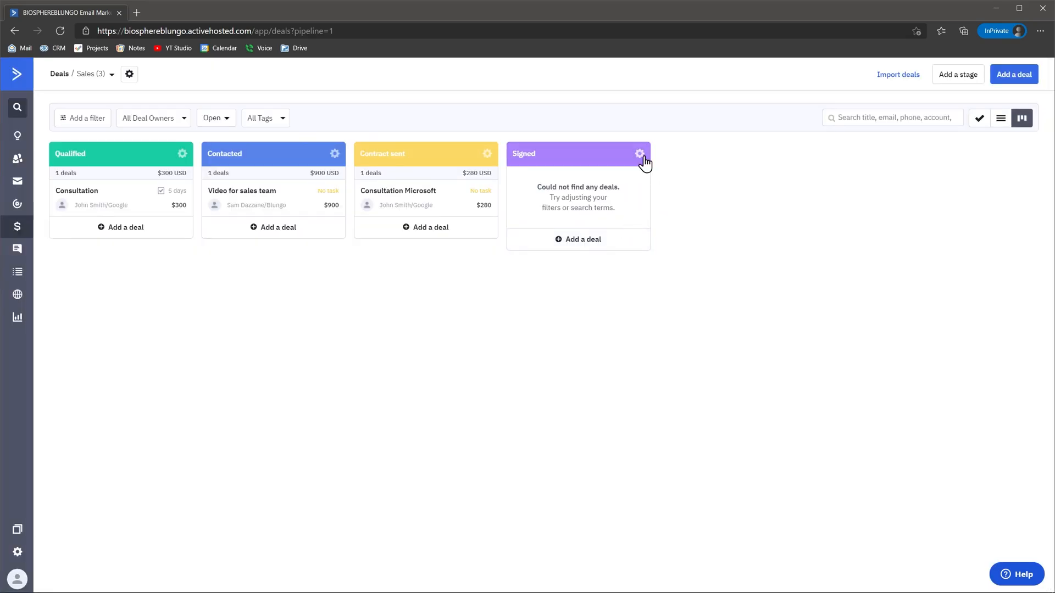
left_click(639, 153)
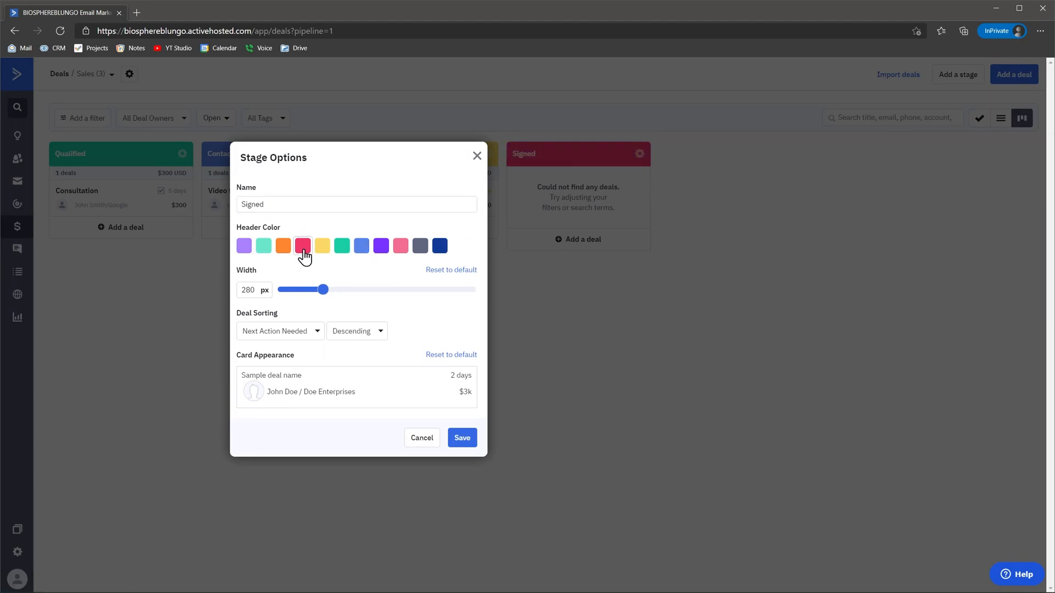
left_click(462, 438)
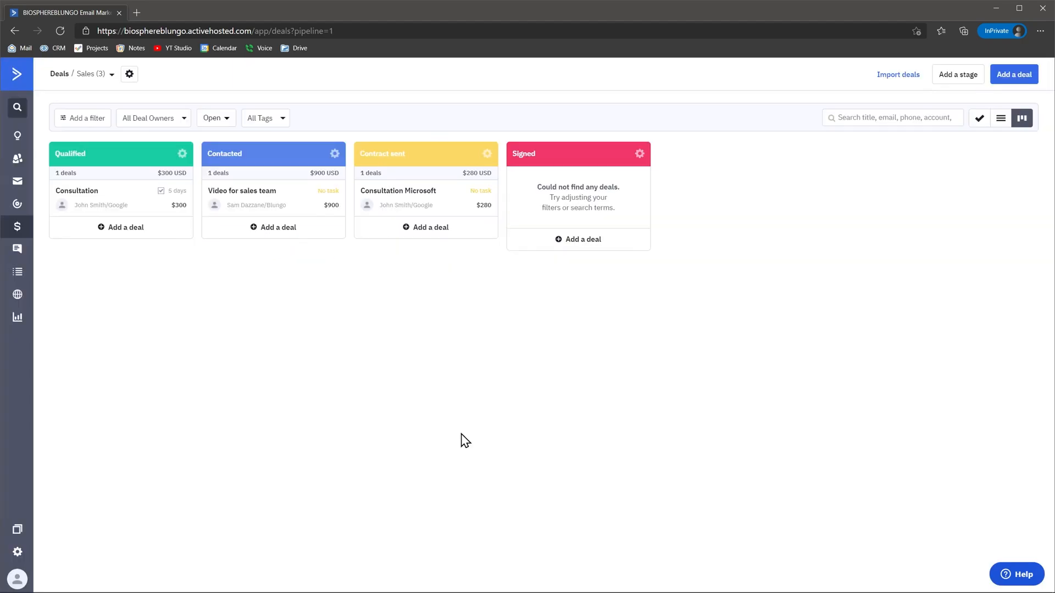
mouse_move(17, 249)
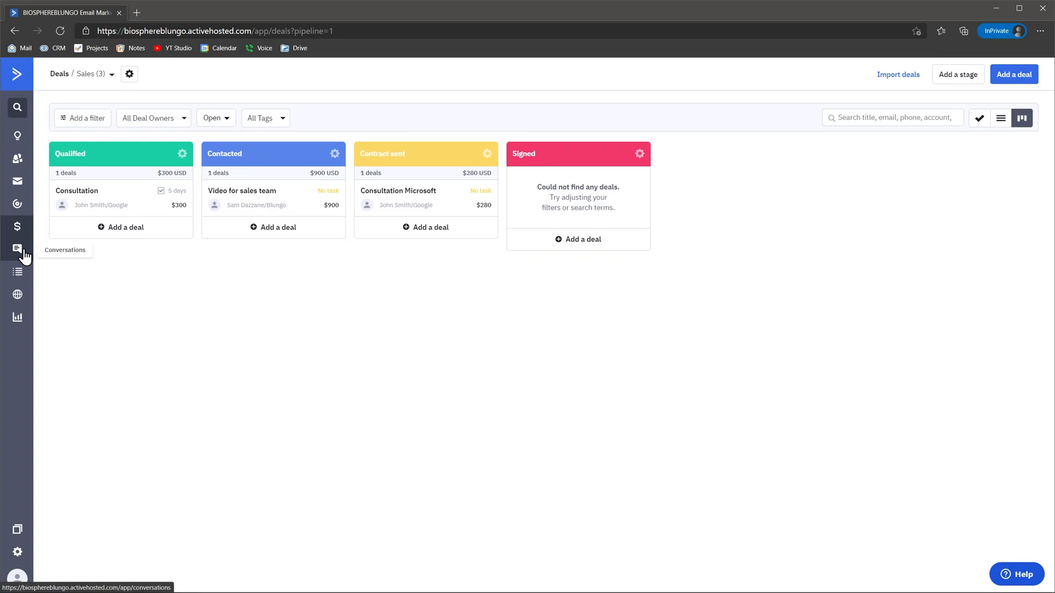
Step: Open the empty Conversations inbox from the sidebar
left_click(17, 249)
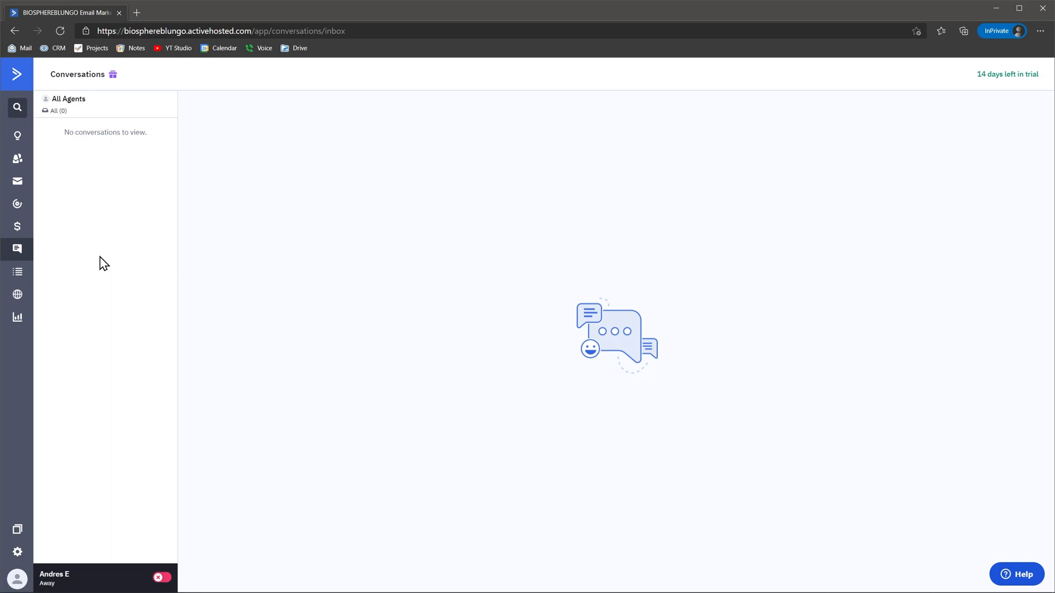
mouse_move(17, 294)
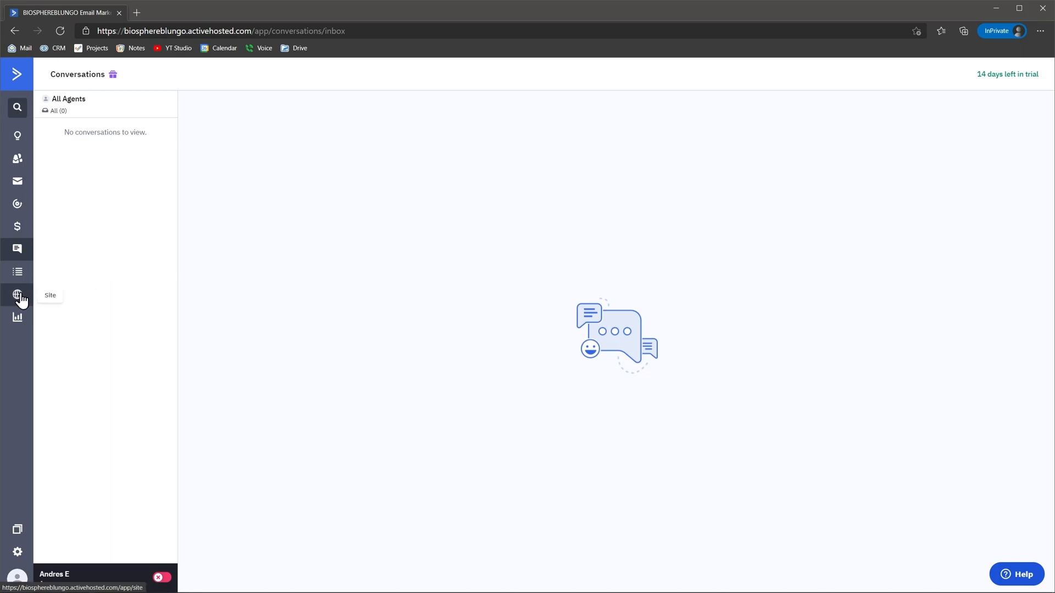
Step: Open the Home page card under Site, then go to Site Tracking
left_click(17, 292)
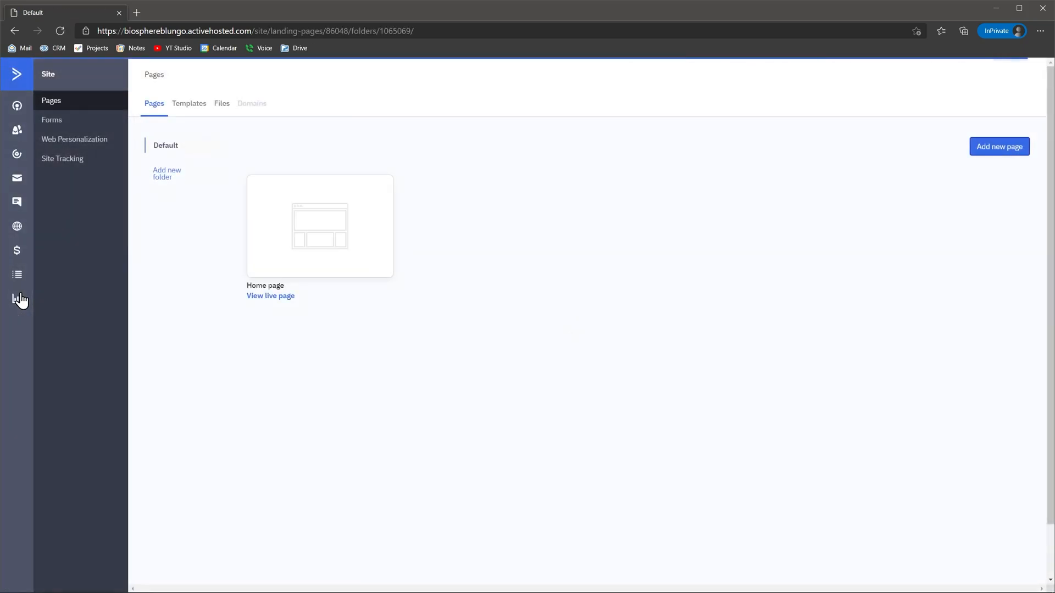
left_click(319, 225)
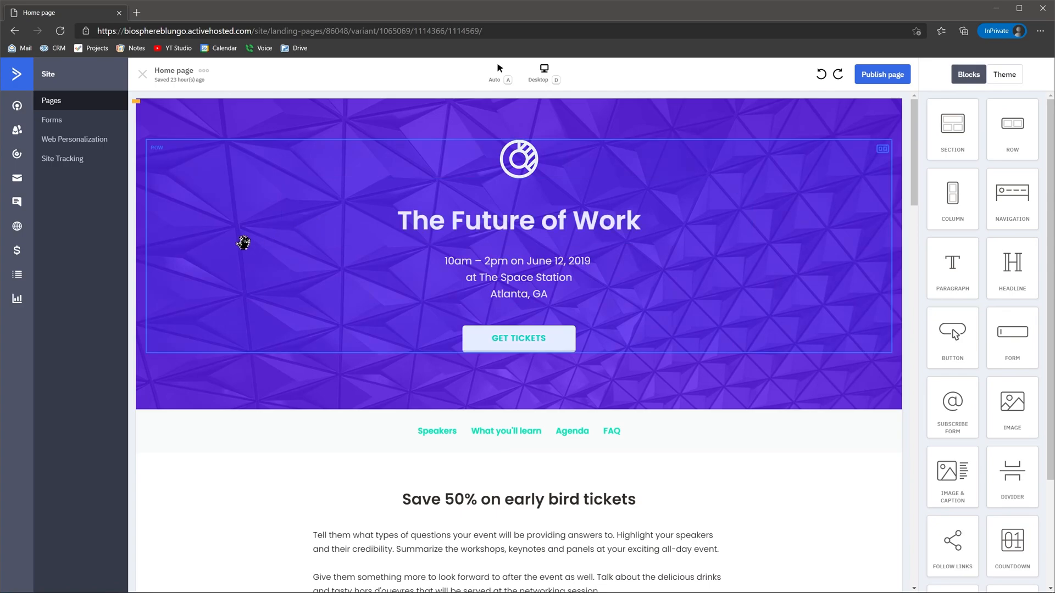
mouse_move(105, 413)
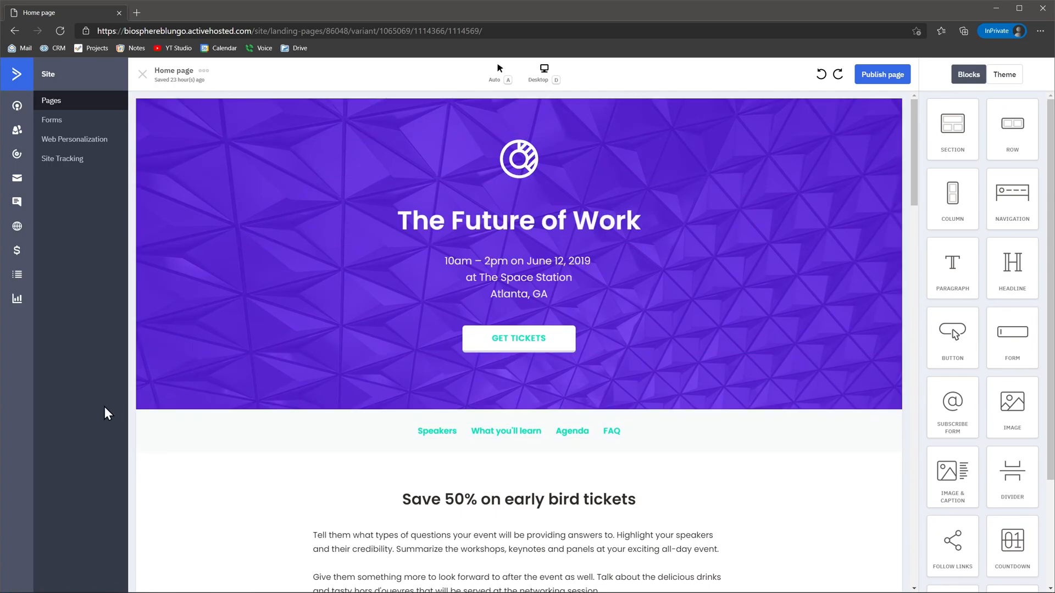
left_click(62, 158)
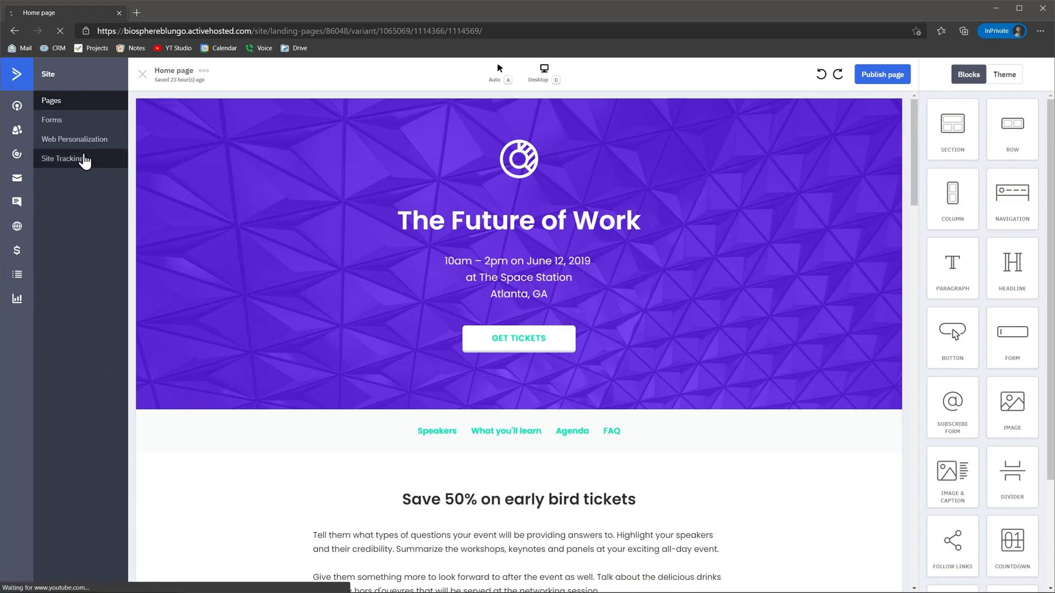
left_click(66, 158)
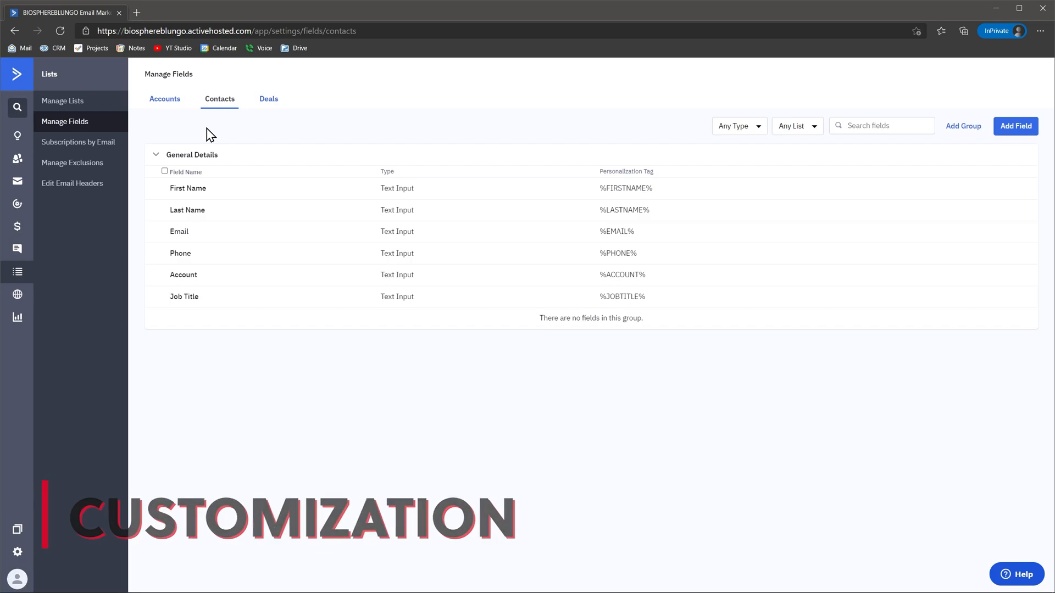
mouse_move(165, 99)
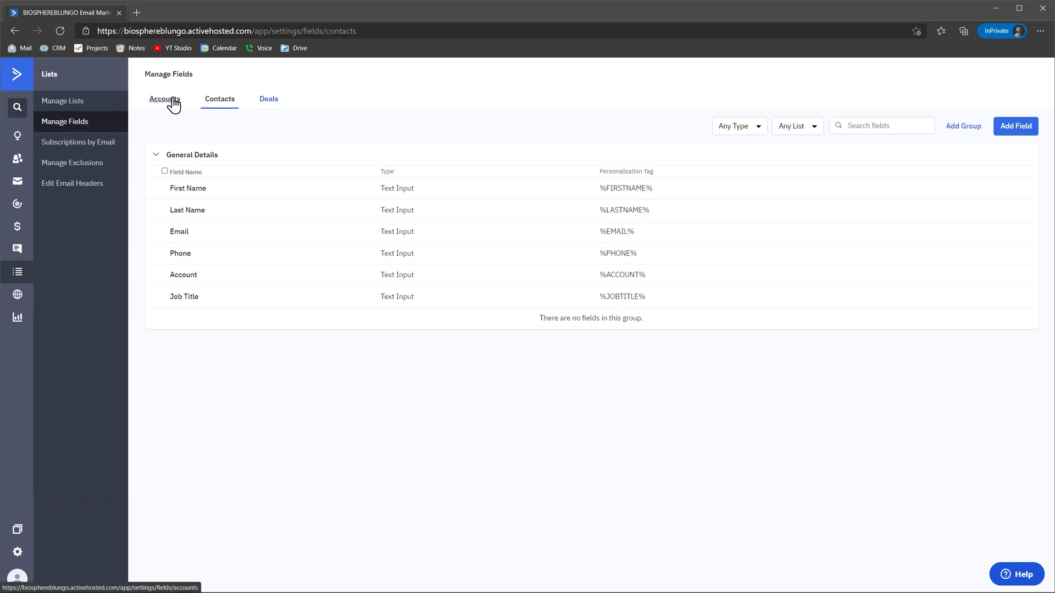
Step: View the Accounts fields, then the Deals fields in Manage Fields
left_click(164, 99)
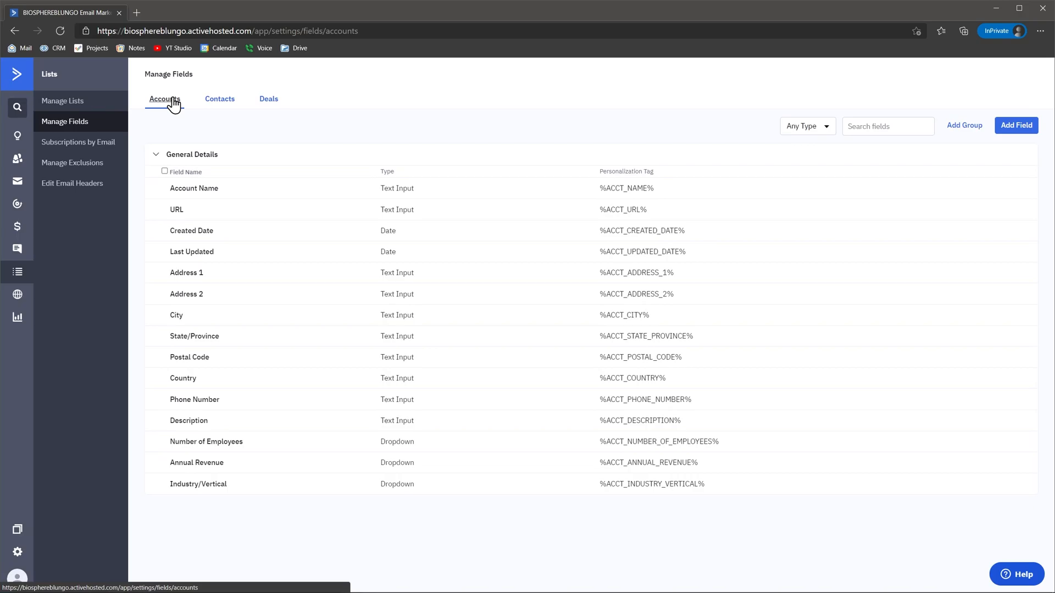
left_click(268, 99)
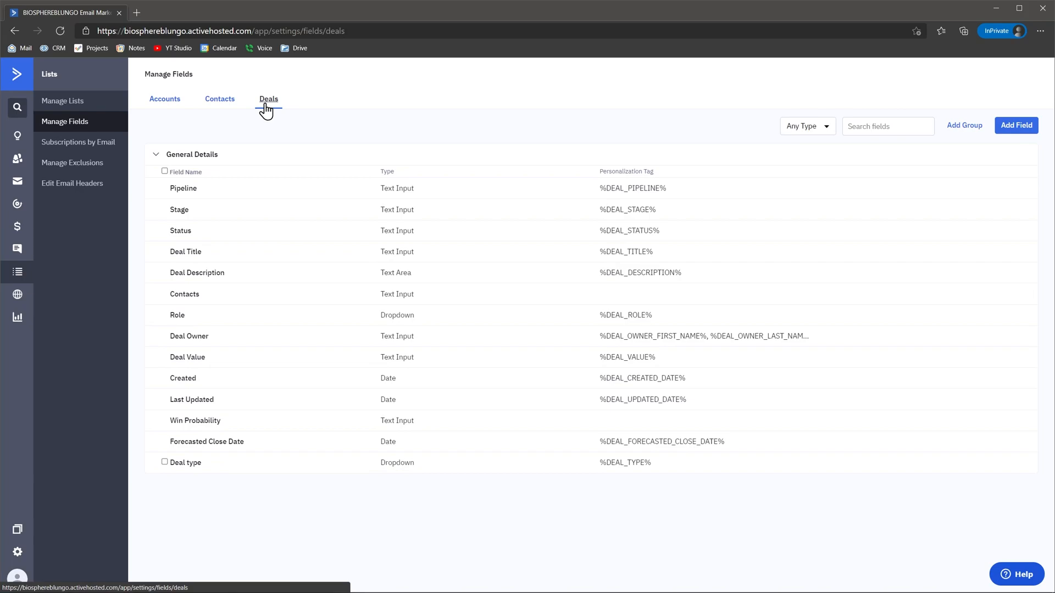
Step: Open the Deals board and check the list of available pipelines
left_click(17, 226)
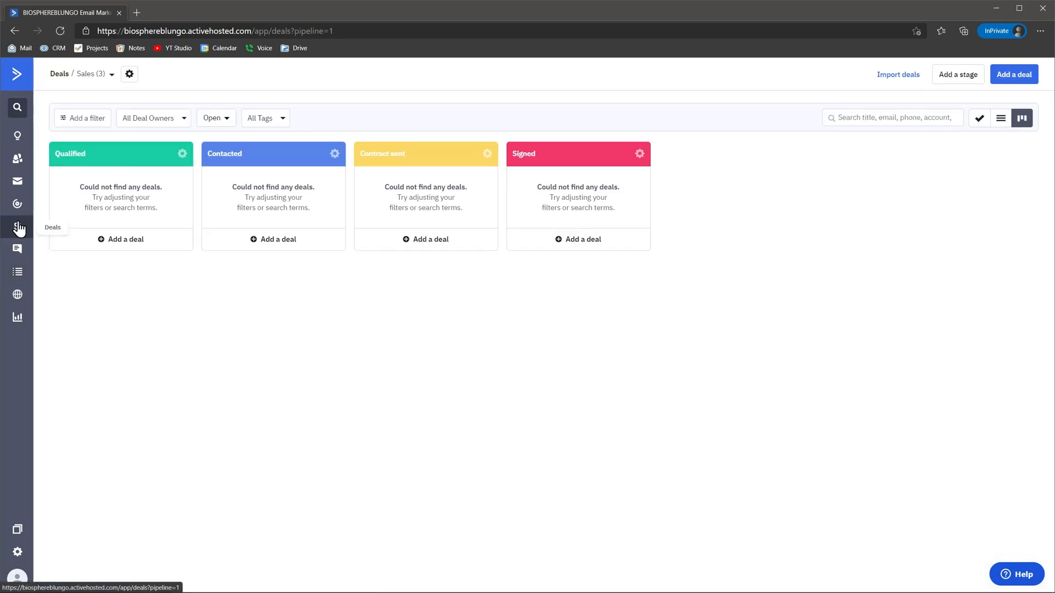
left_click(112, 74)
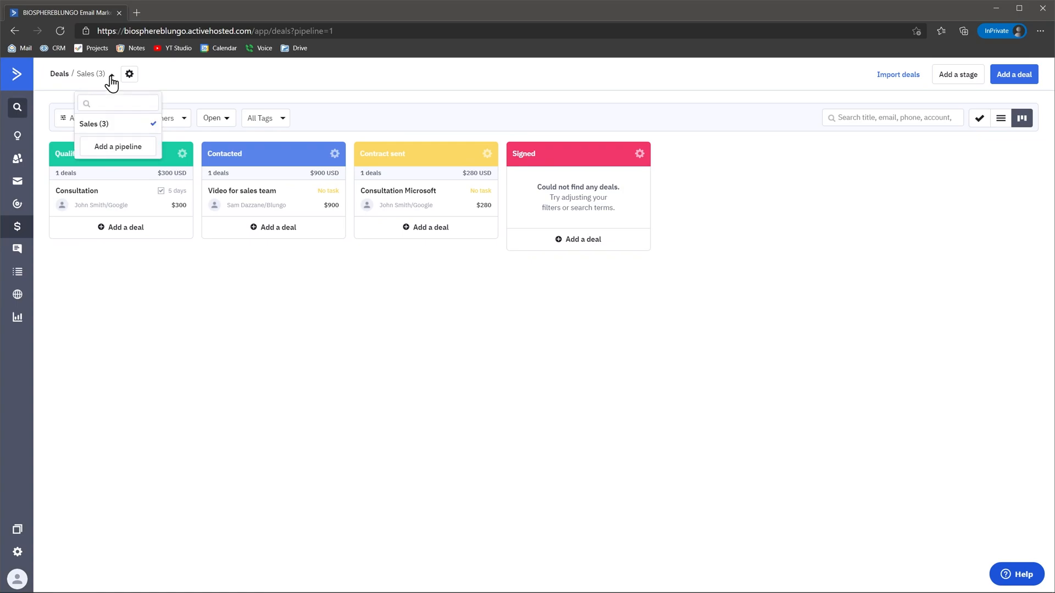
left_click(118, 147)
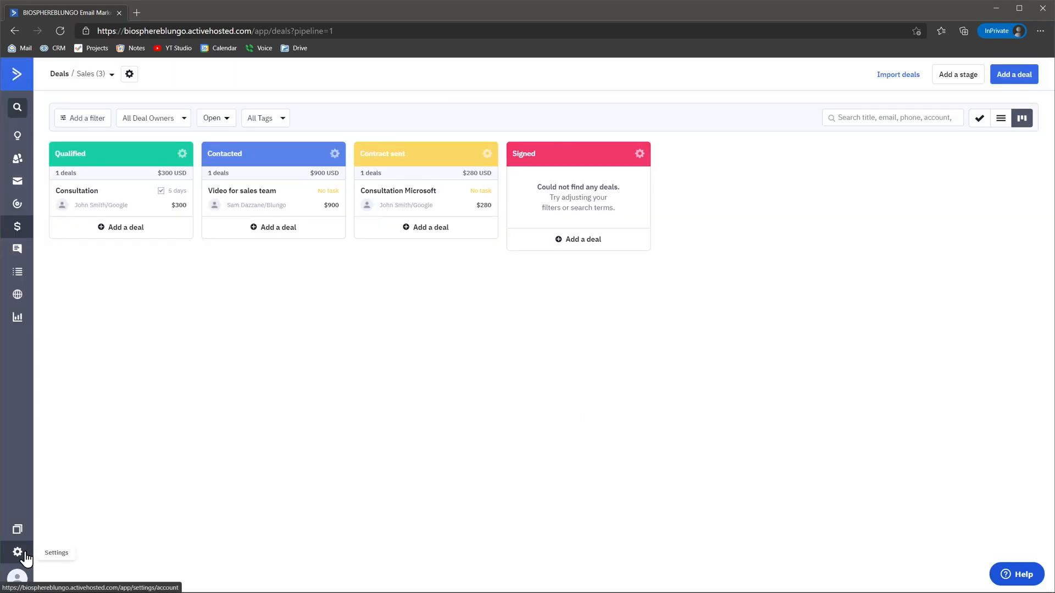
Step: Edit the Happy Birthday (Copy) template from Campaigns > Manage Templates
left_click(18, 552)
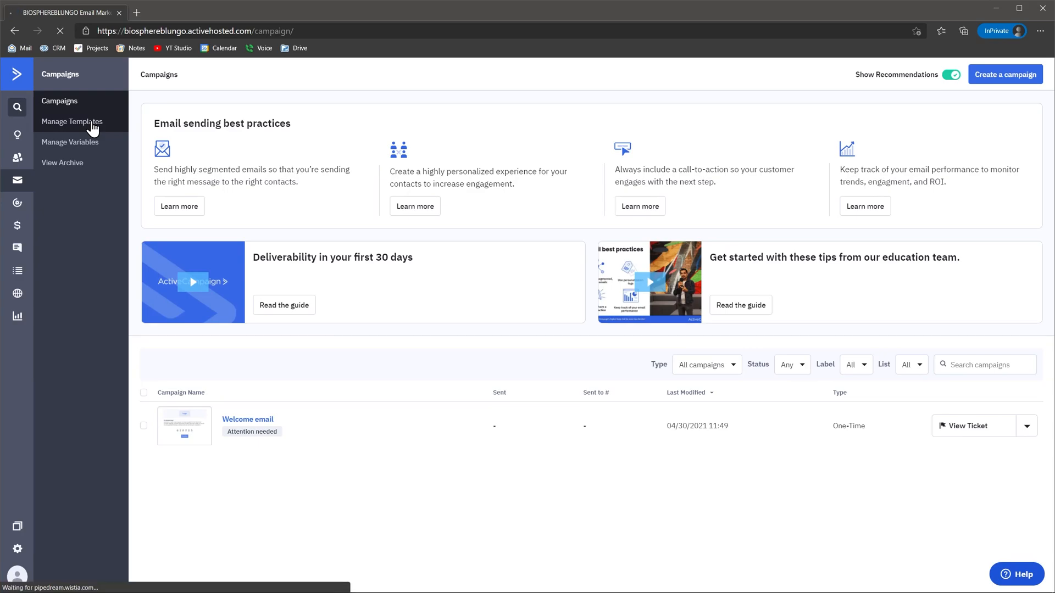
left_click(72, 121)
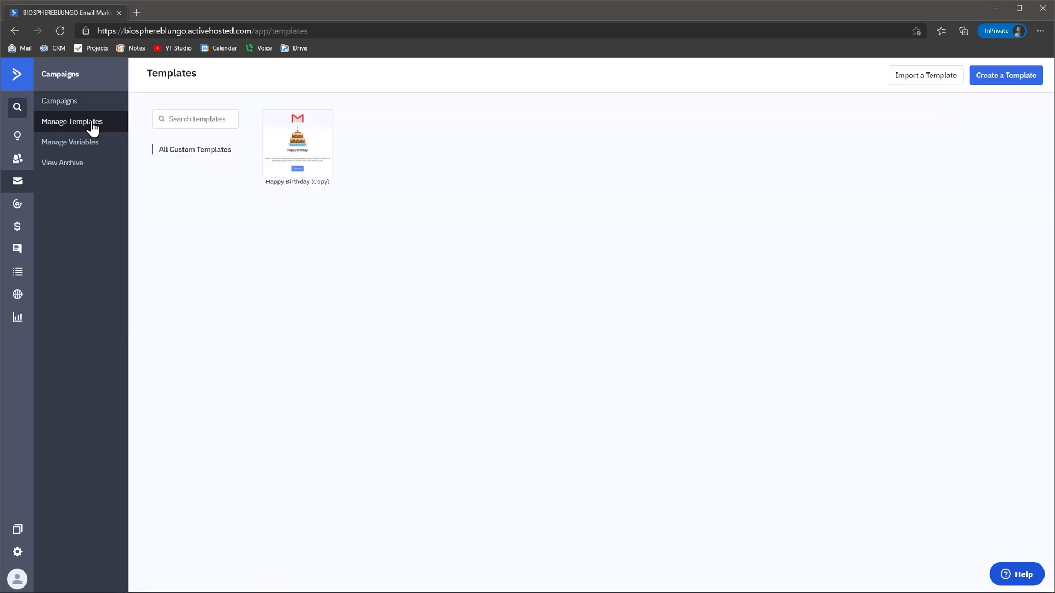
left_click(297, 145)
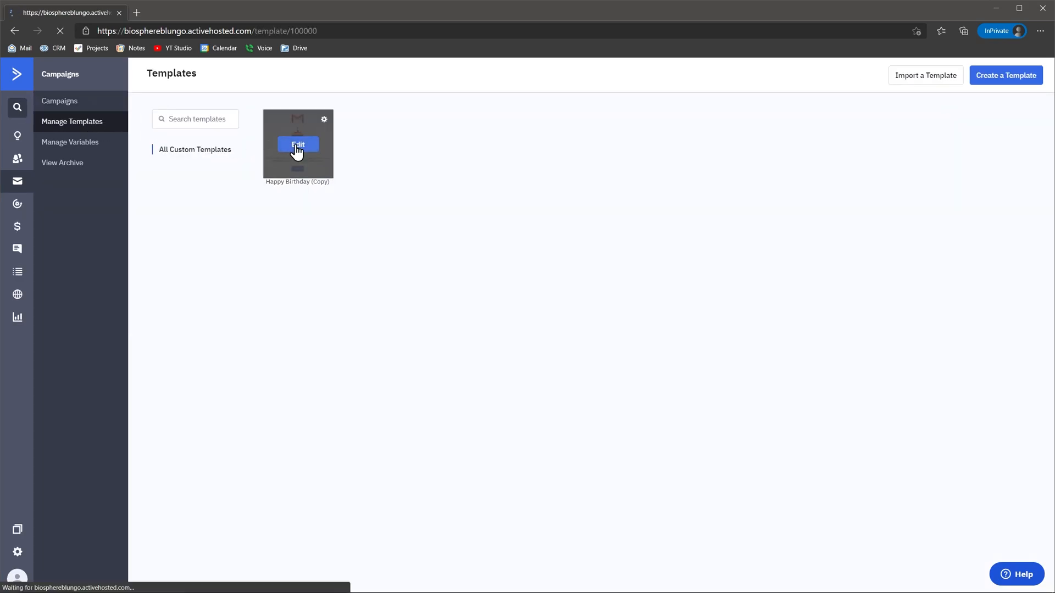
left_click(298, 144)
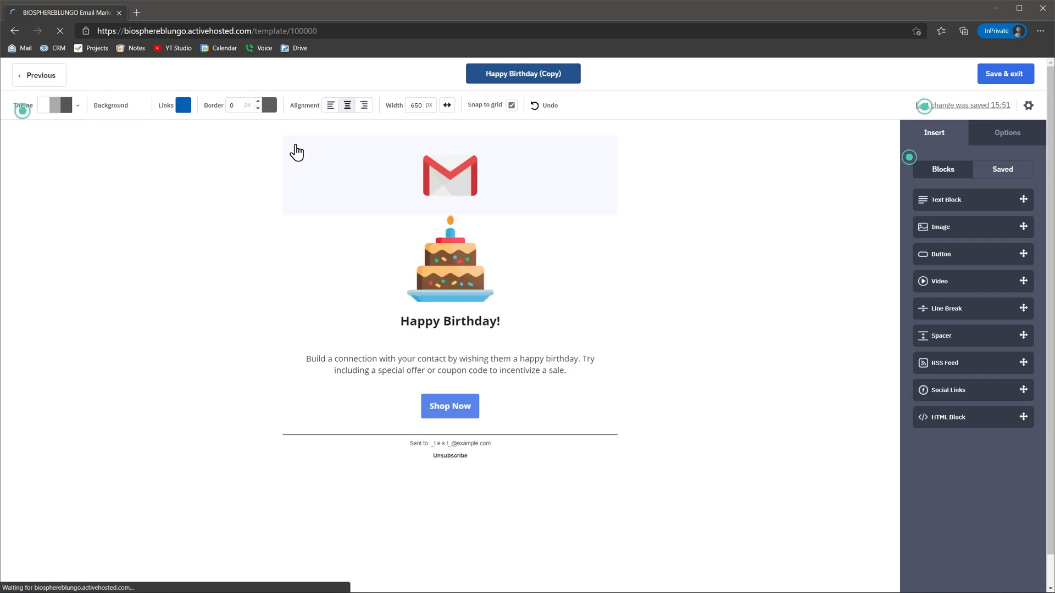
mouse_move(49, 80)
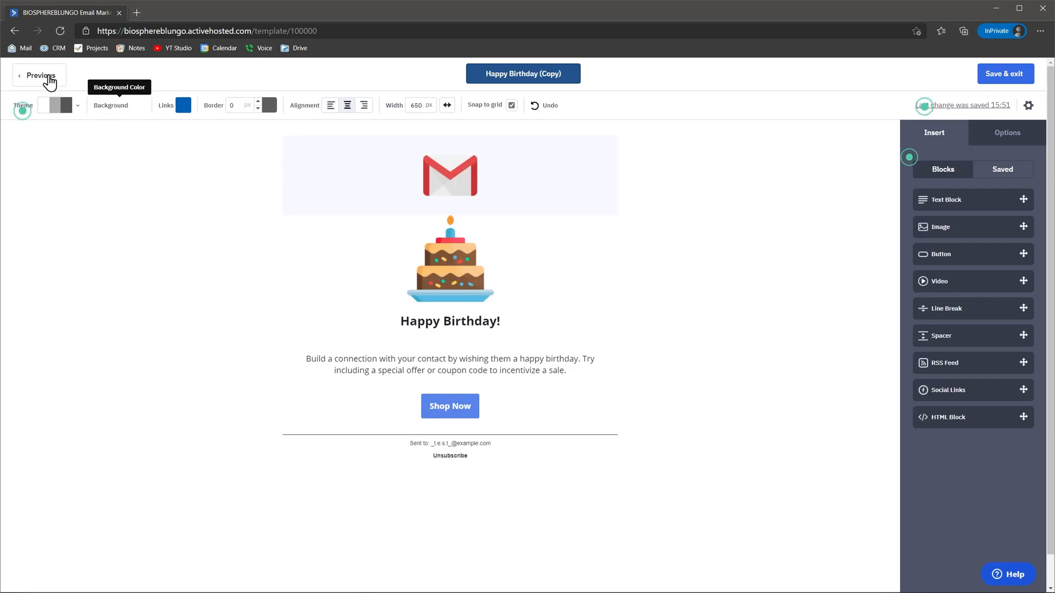
Step: Exit the template editor and bring up the Automations list
left_click(39, 75)
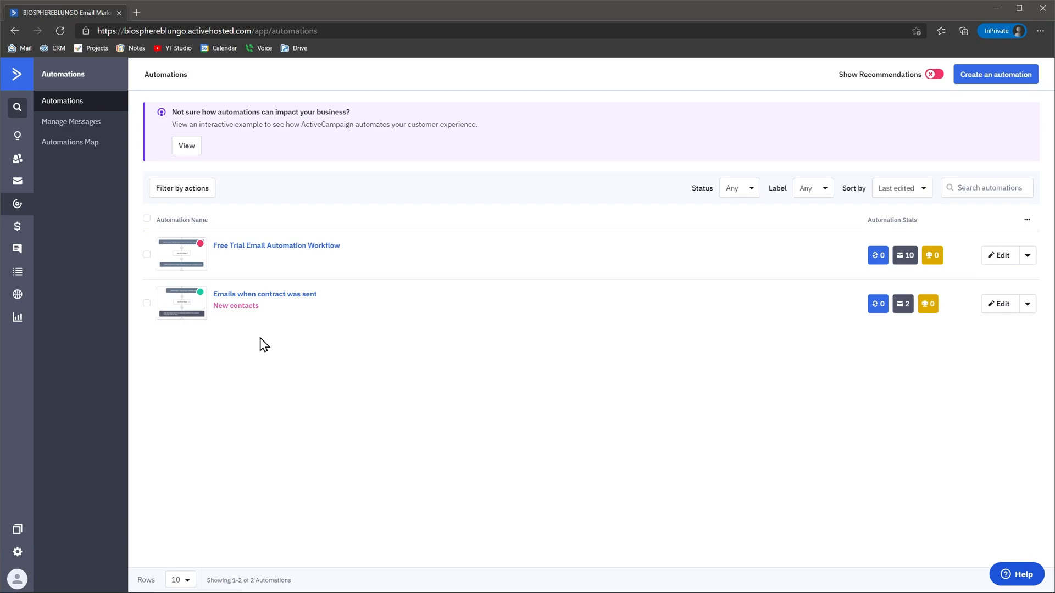
Step: Open the 'Emails when contract was sent' workflow showing its contract email and follow-ups
left_click(264, 294)
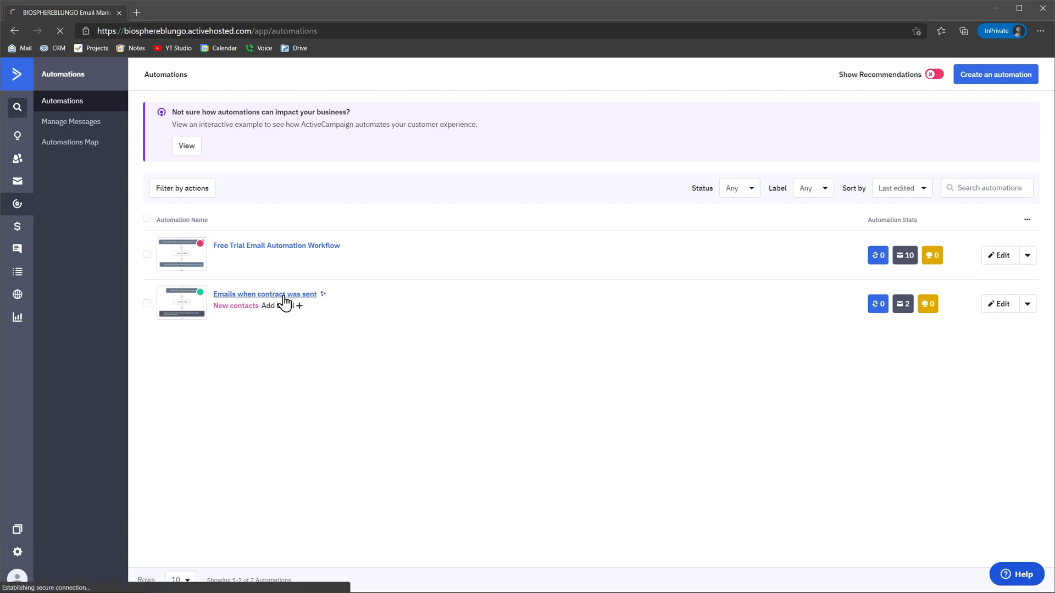
left_click(265, 294)
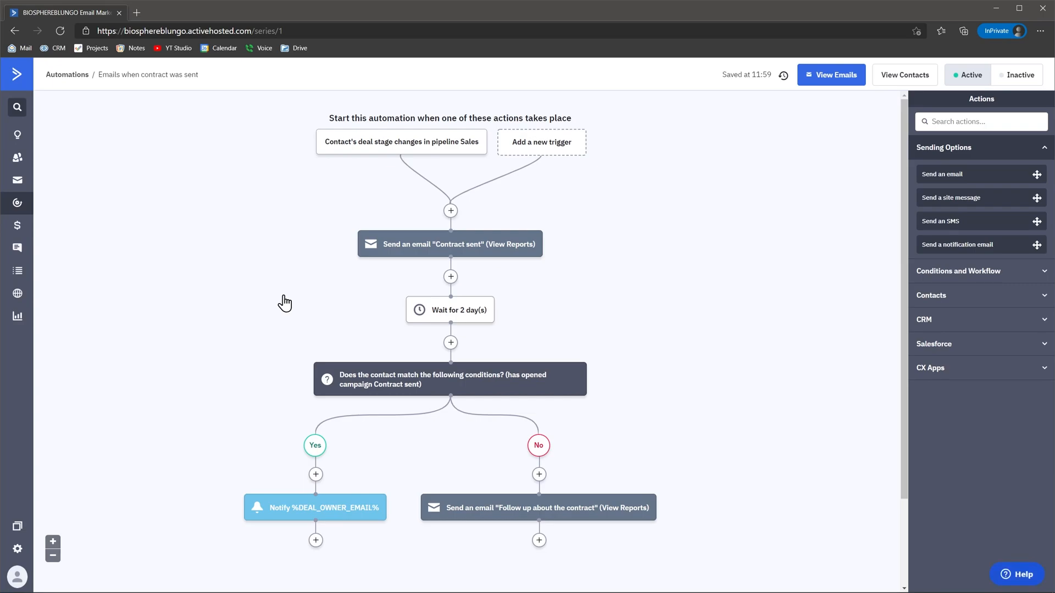
mouse_move(774, 303)
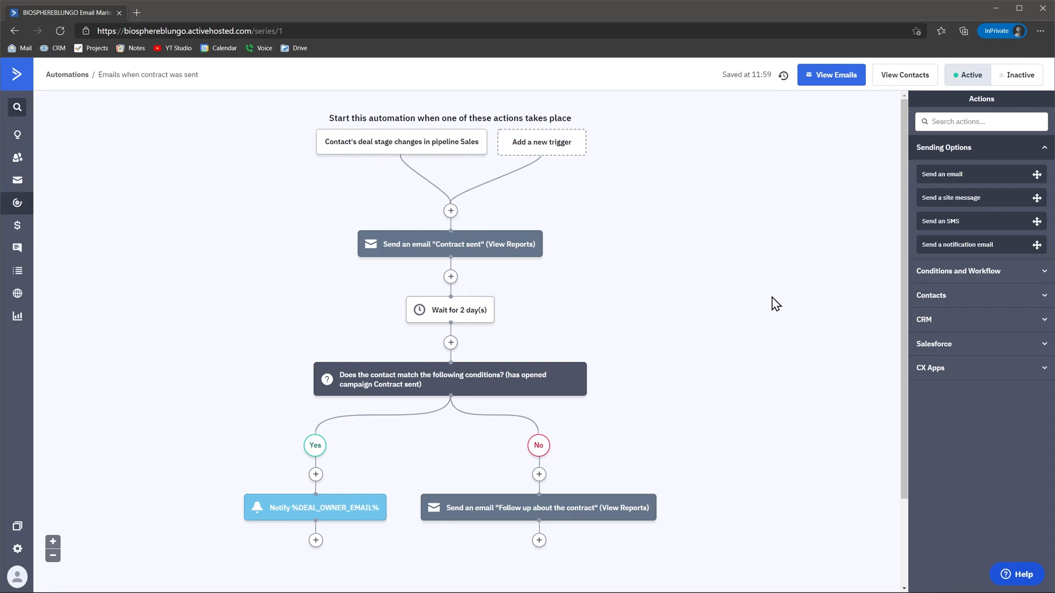
mouse_move(883, 284)
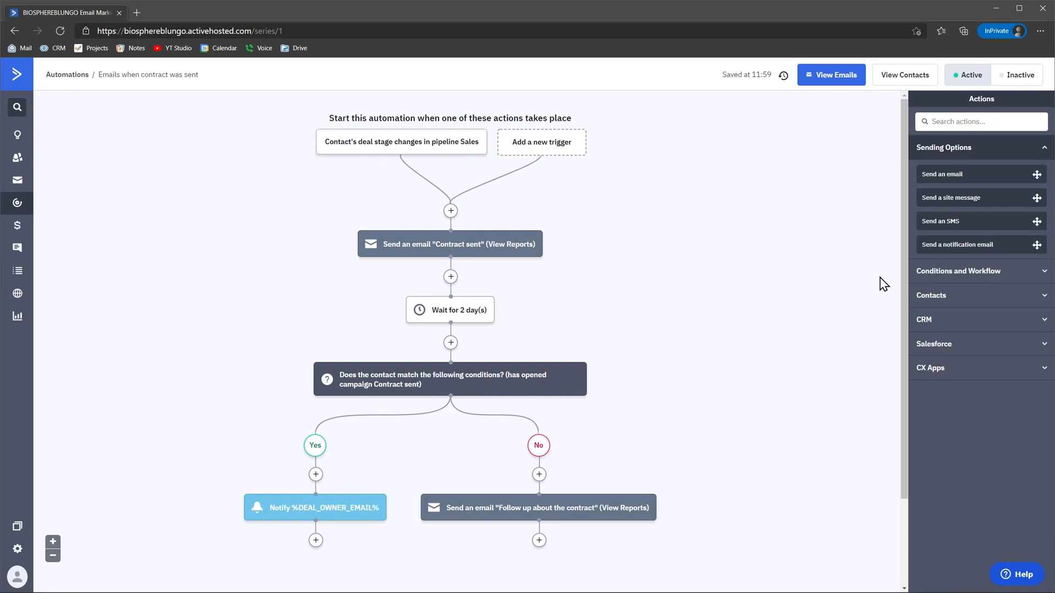
mouse_move(953, 277)
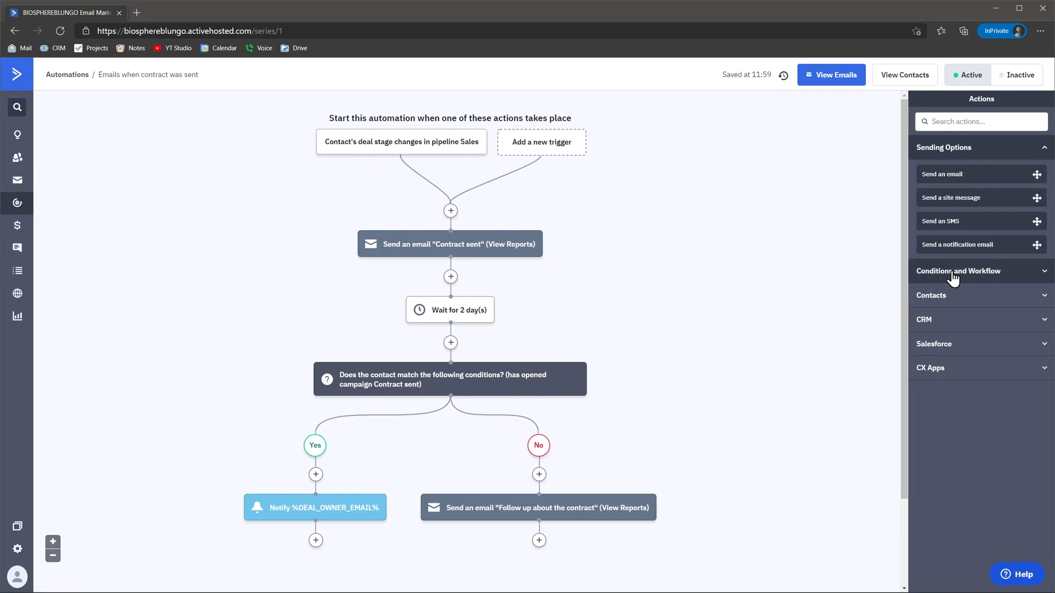
Step: Expand the Conditions and Workflow actions and scroll through the Actions list
left_click(958, 271)
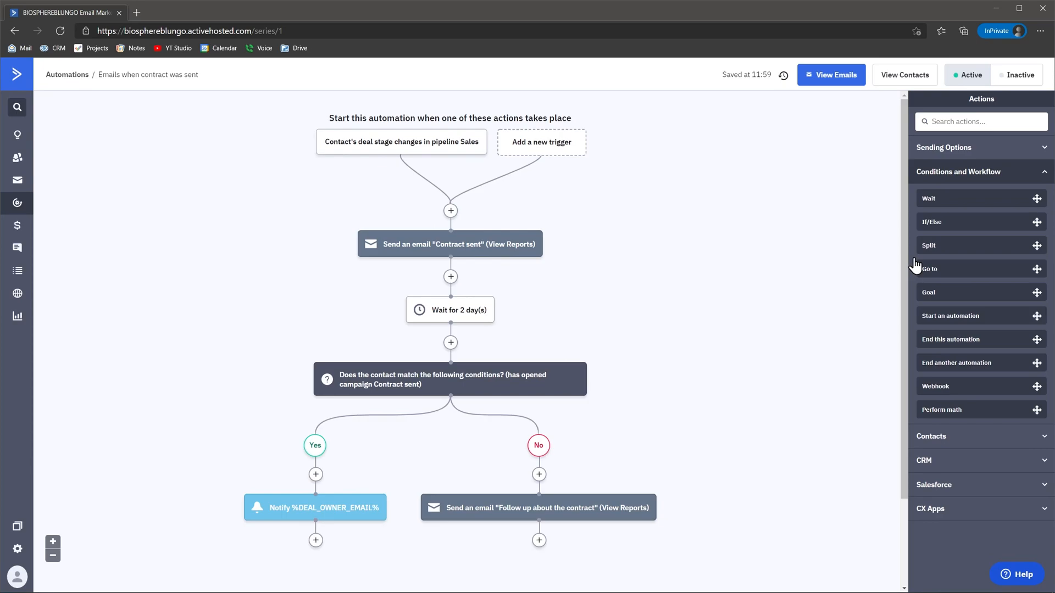
mouse_move(966, 445)
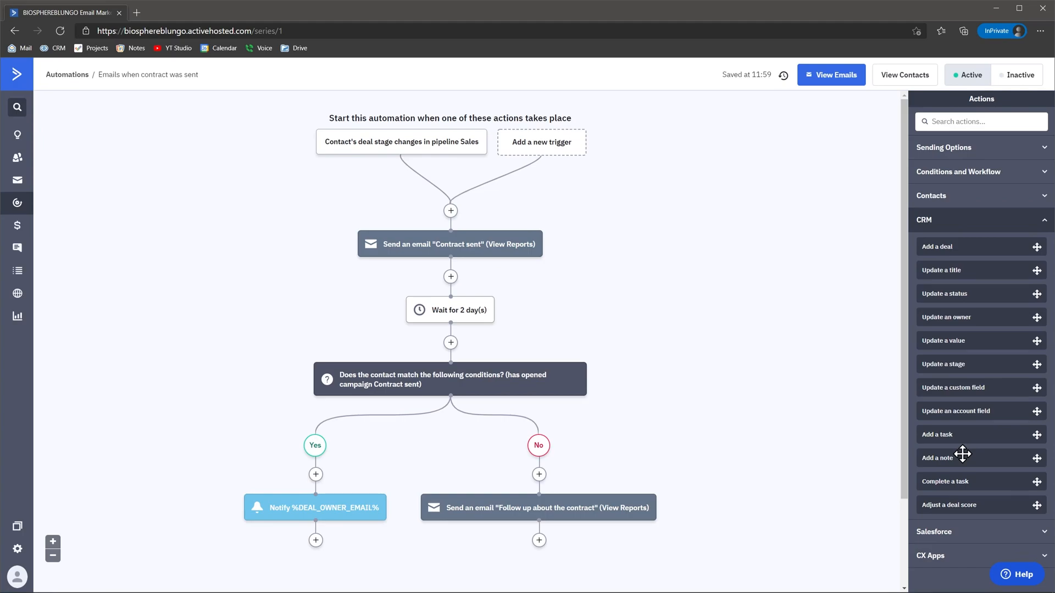
mouse_move(952, 557)
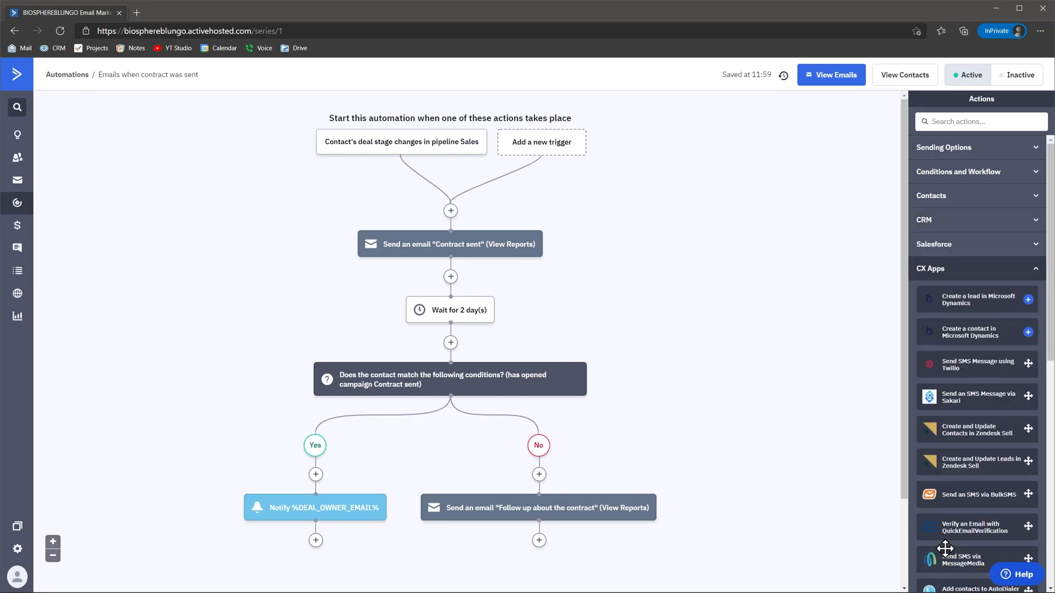
scroll("down", 3)
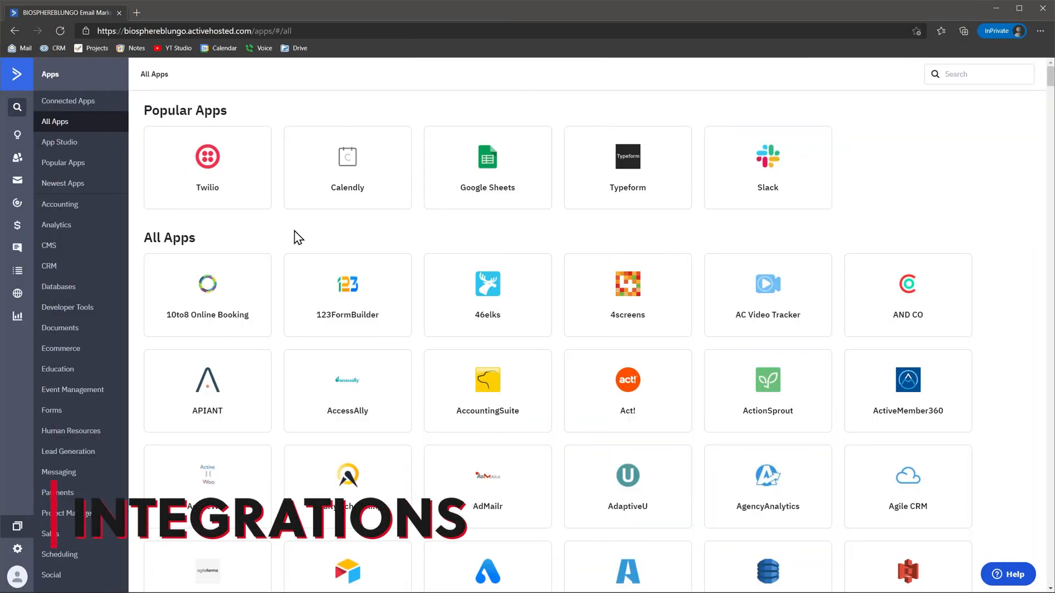
Step: Scroll the All Apps catalogue and open the Calendly integration details page
scroll("down", 3)
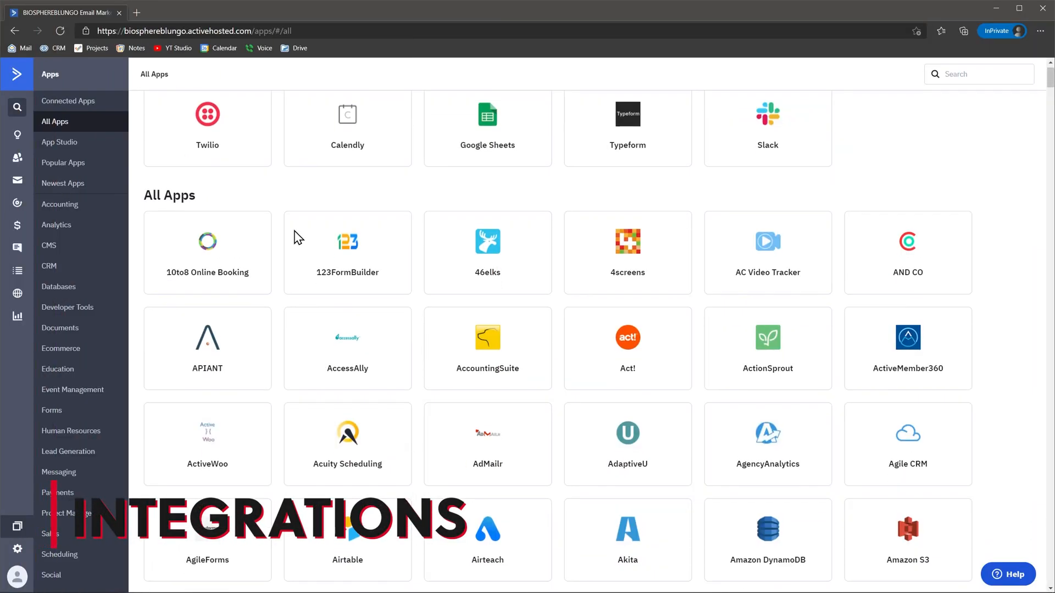
scroll("down", 3)
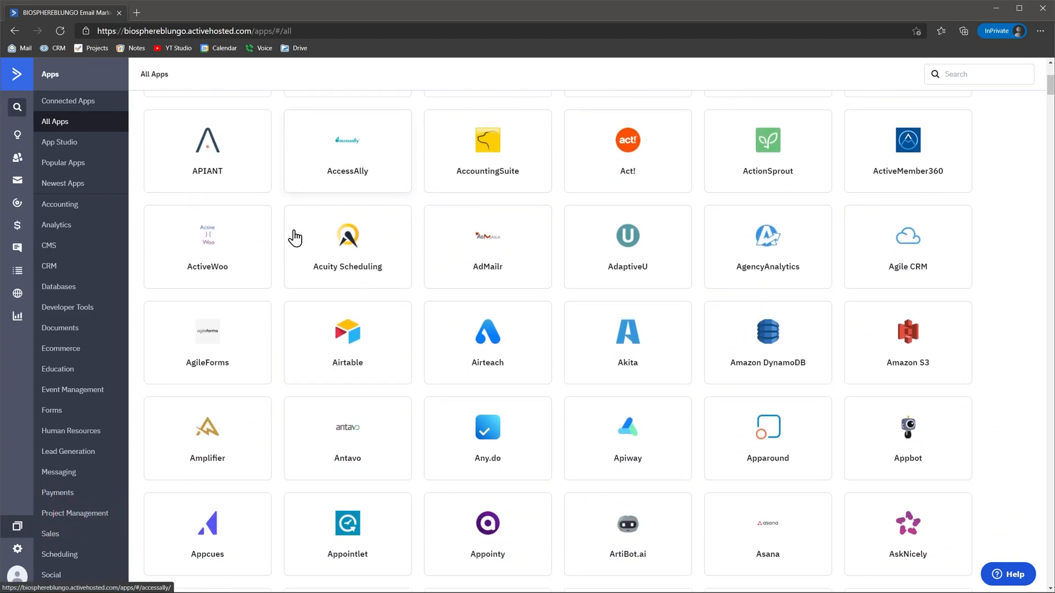
scroll("down", 3)
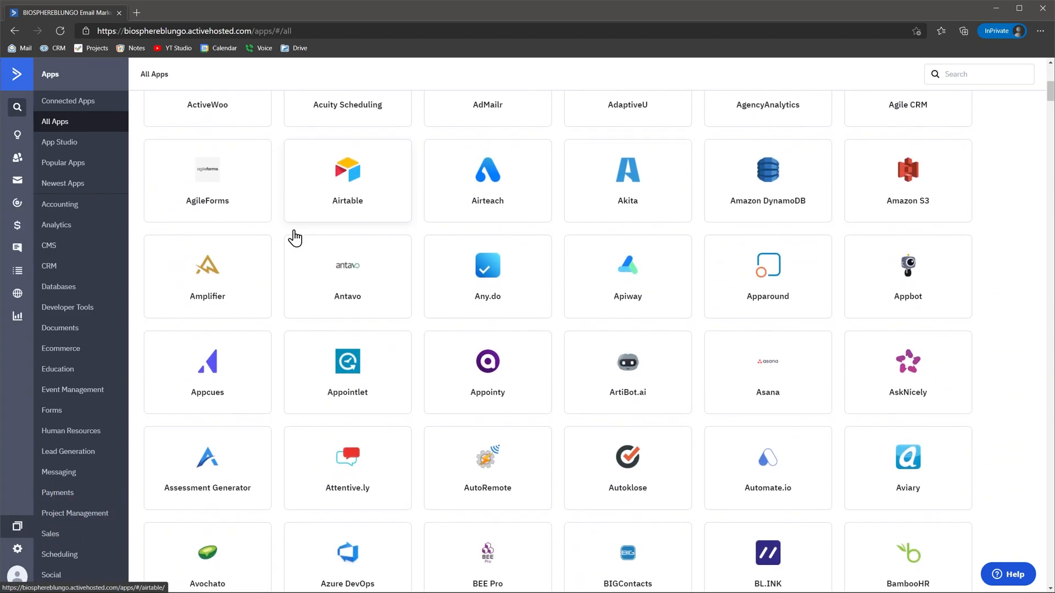
scroll("up", 3)
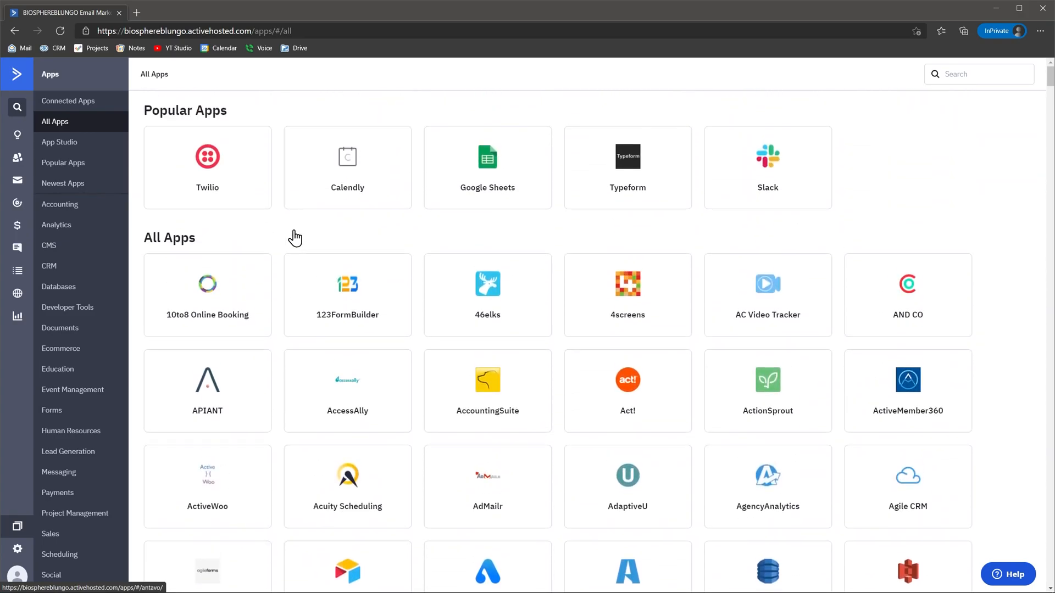
left_click(347, 167)
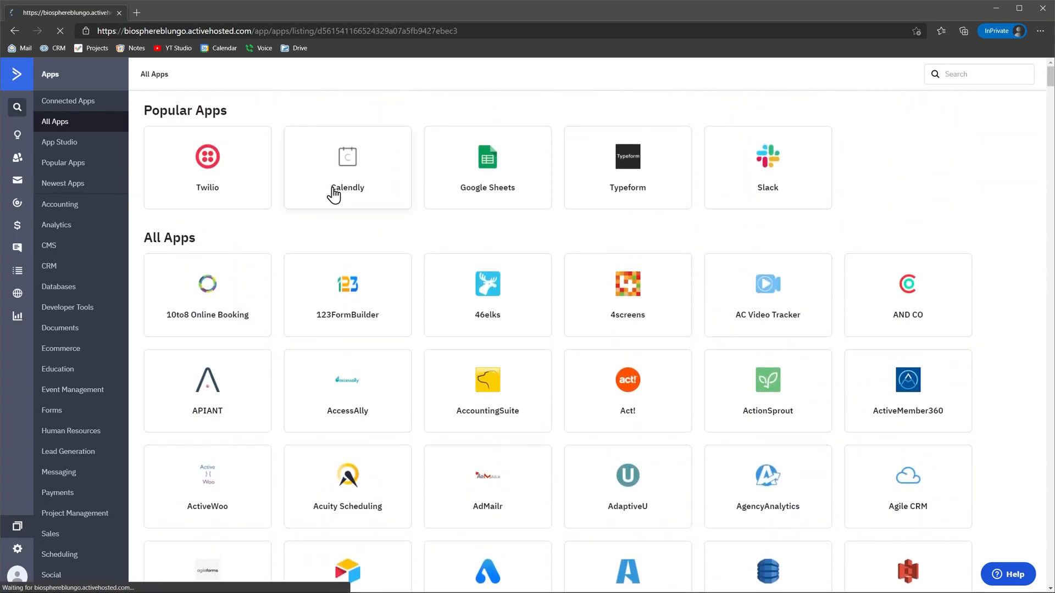
left_click(348, 168)
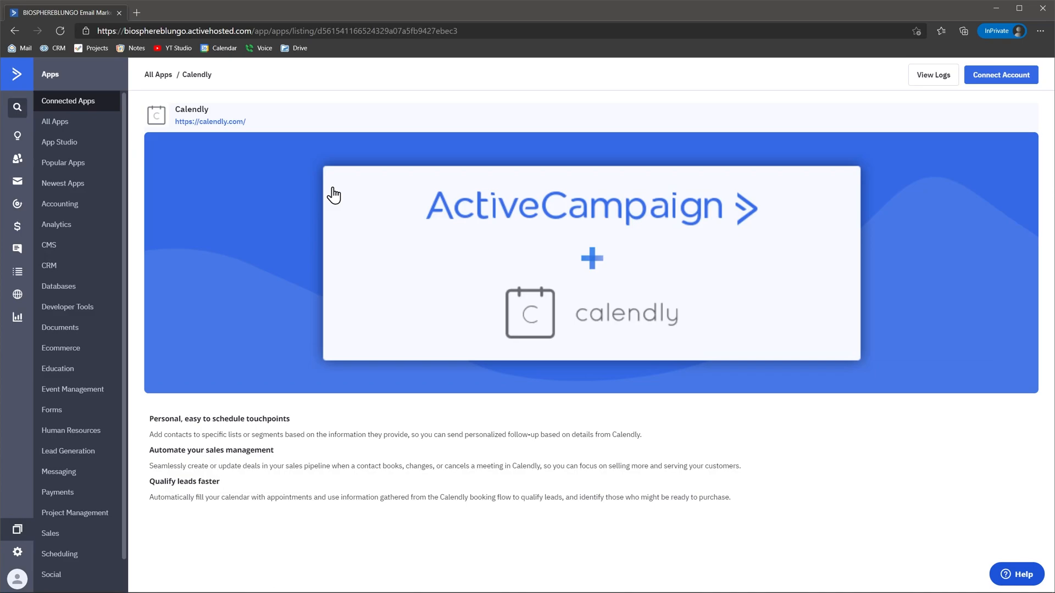
mouse_move(18, 550)
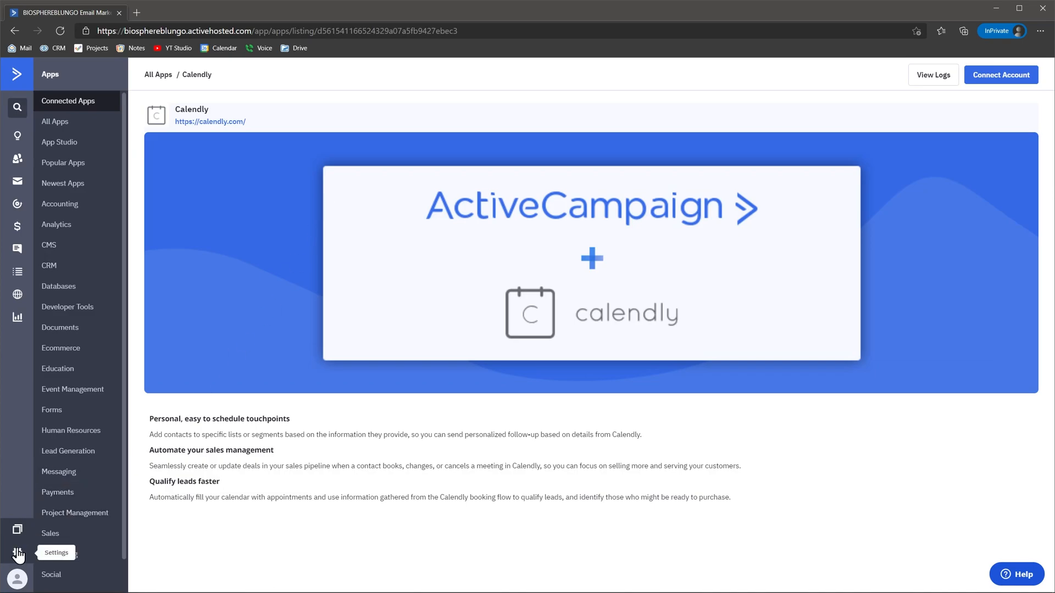
Step: Check Settings > Integrations (none connected) and browse the integrations available to add
left_click(18, 546)
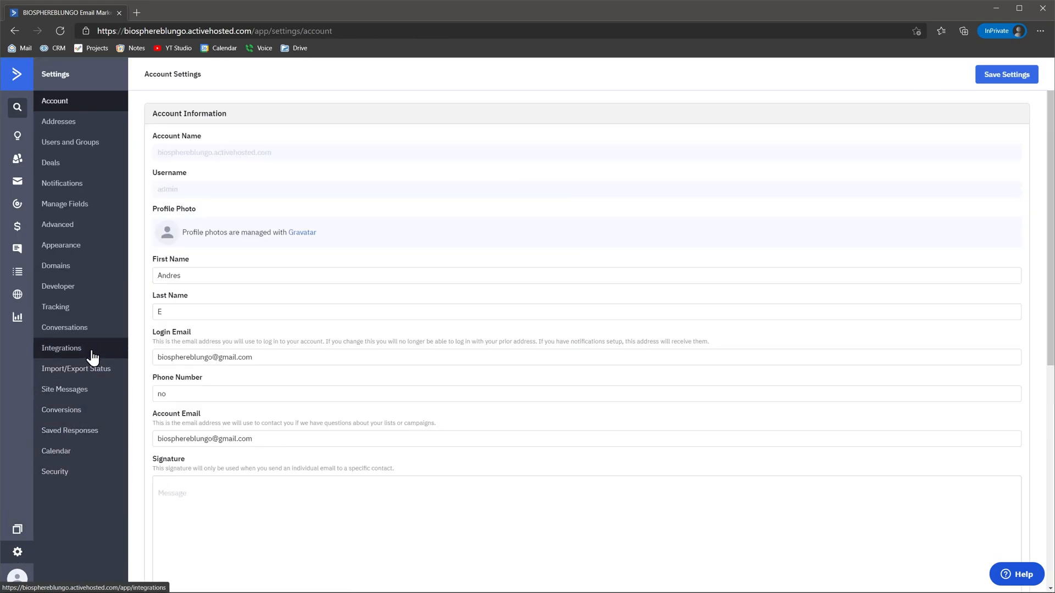
left_click(61, 348)
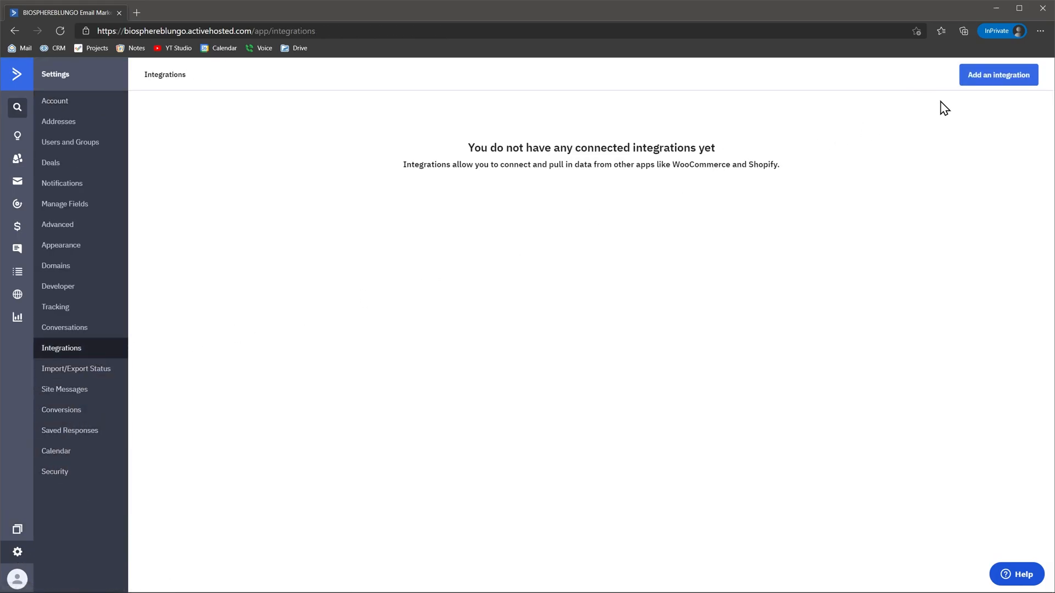
left_click(999, 75)
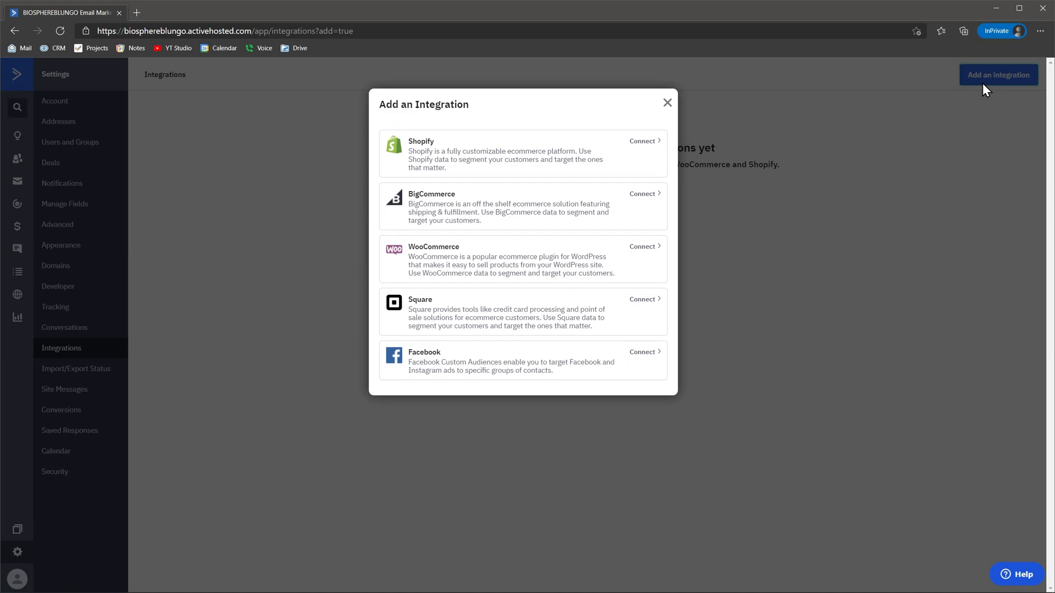
left_click(54, 100)
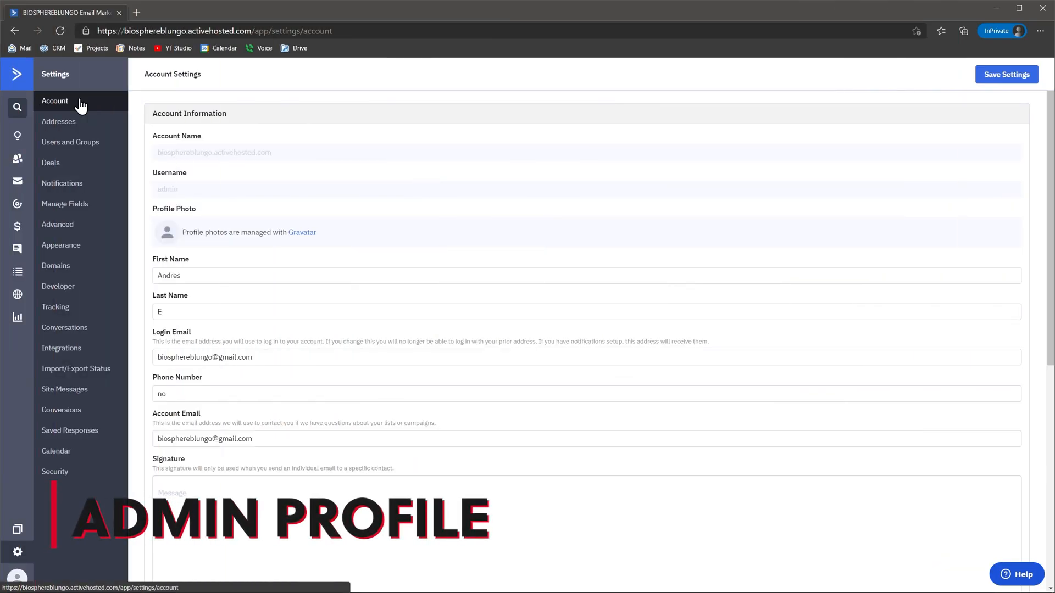
Step: Look through the Addresses, Deals, Advanced, Domains and Manage Fields settings pages
left_click(58, 122)
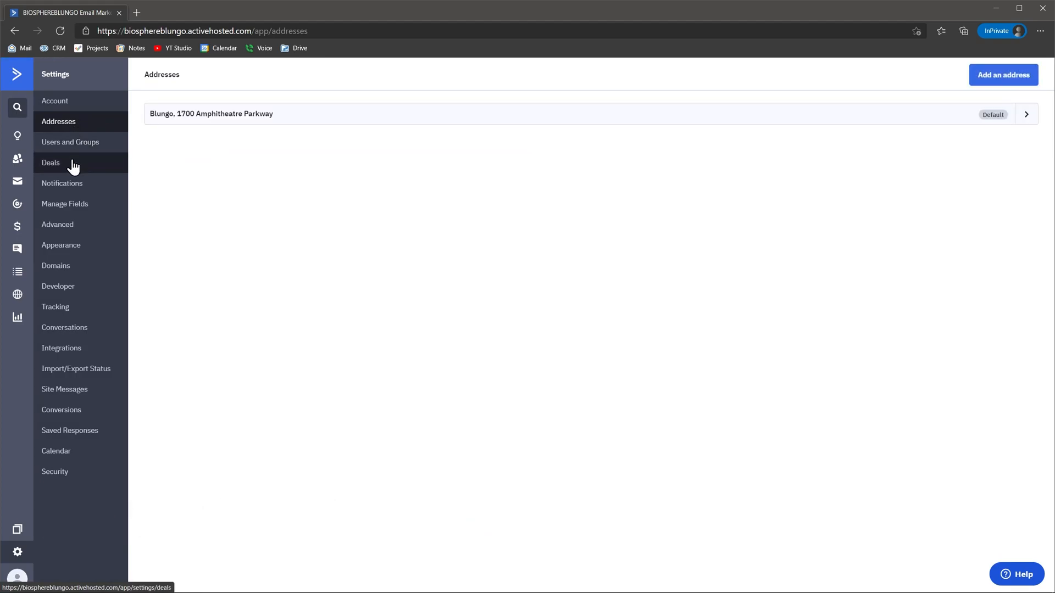
left_click(50, 162)
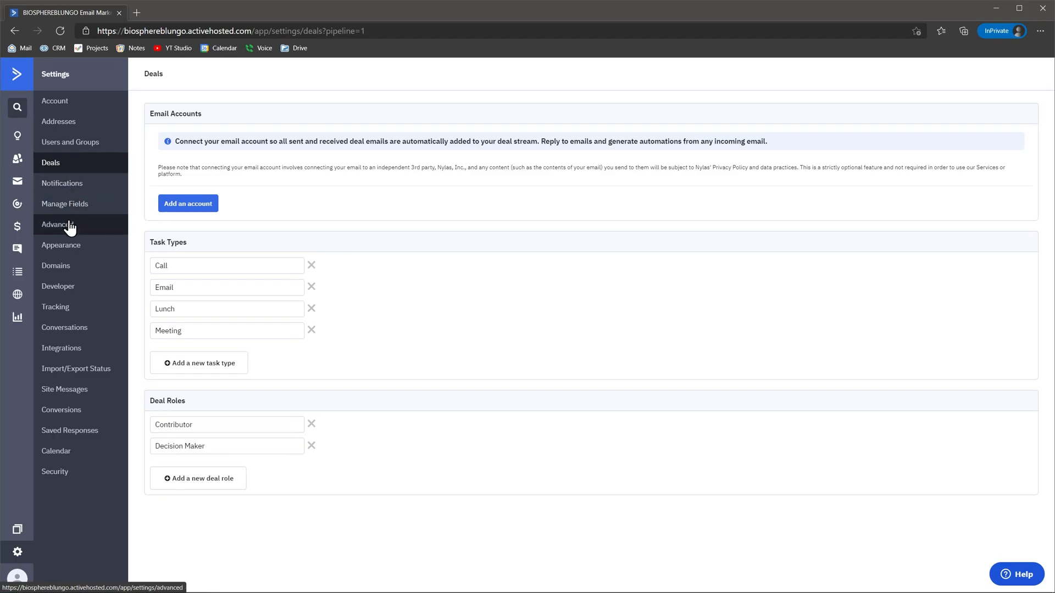
left_click(53, 224)
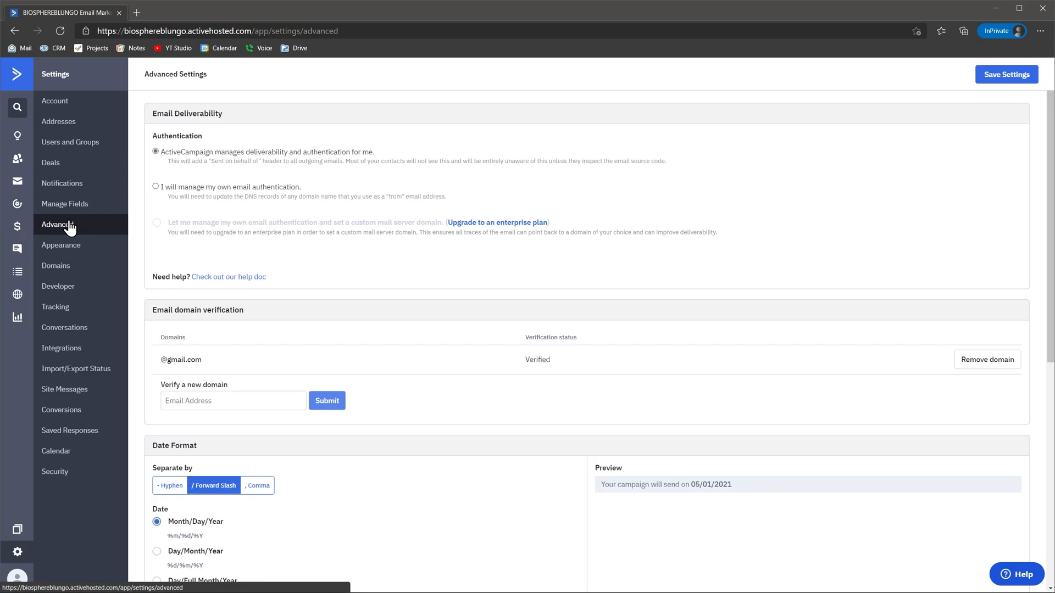
left_click(55, 265)
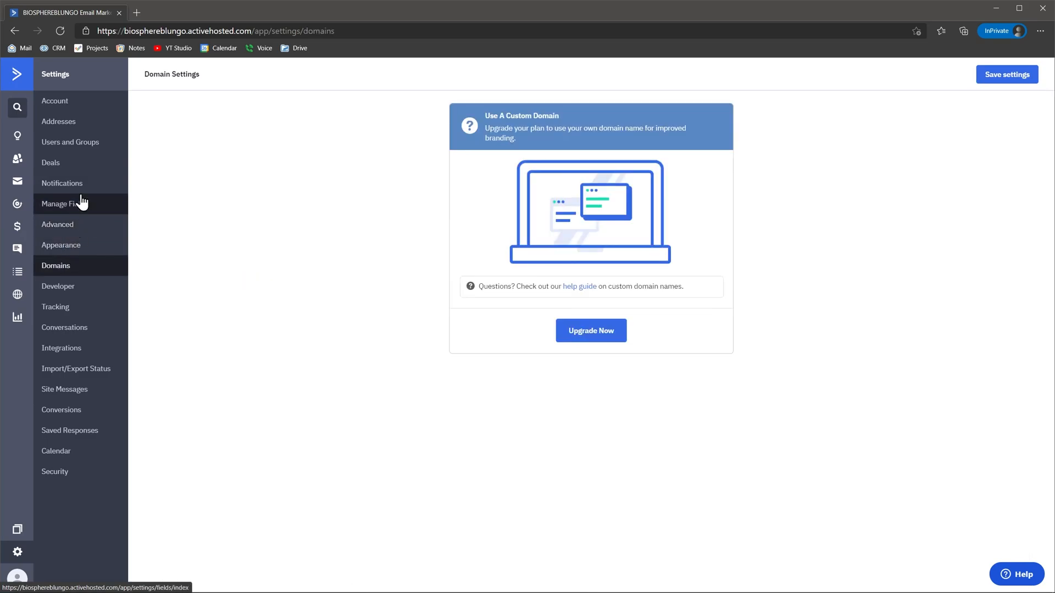
left_click(70, 142)
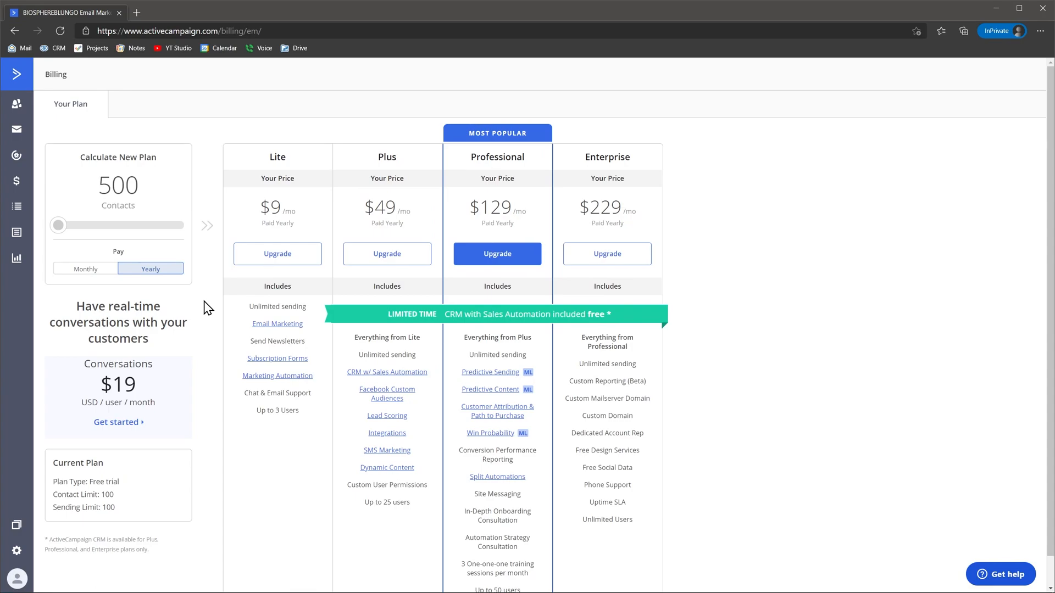
Step: Price 5,000 contacts monthly, showing plans from $99 Lite to $449 Enterprise
left_click_drag(58, 224, 72, 225)
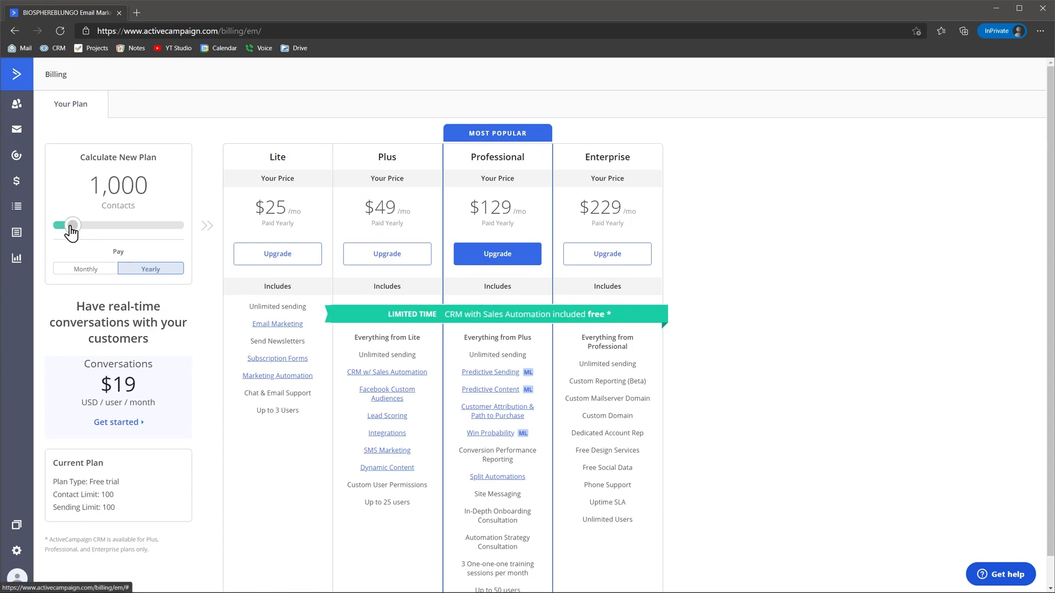
left_click_drag(72, 224, 102, 224)
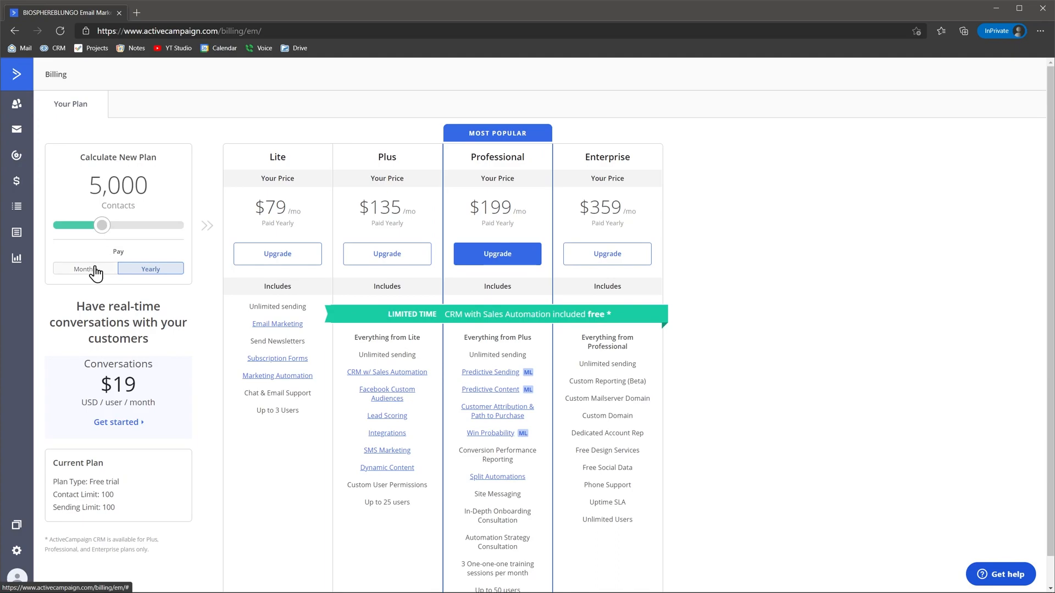
left_click(86, 268)
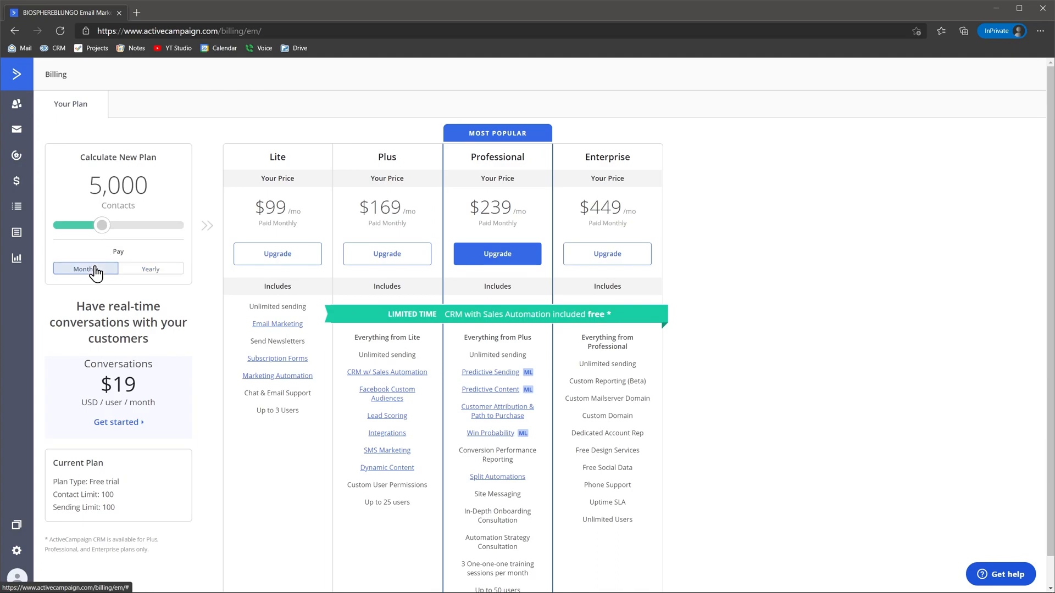
mouse_move(205, 309)
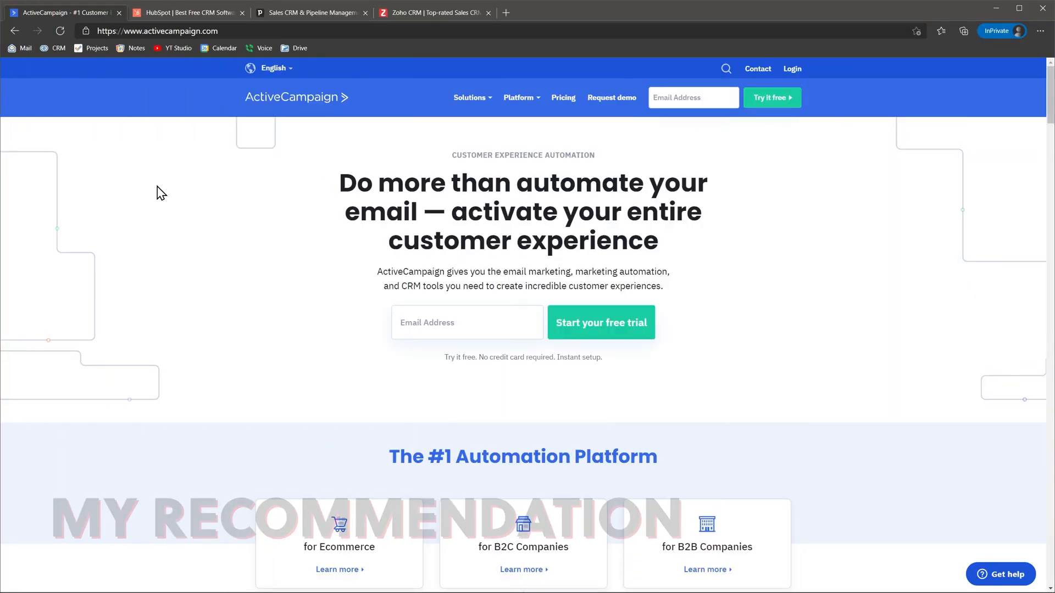
scroll("down", 3)
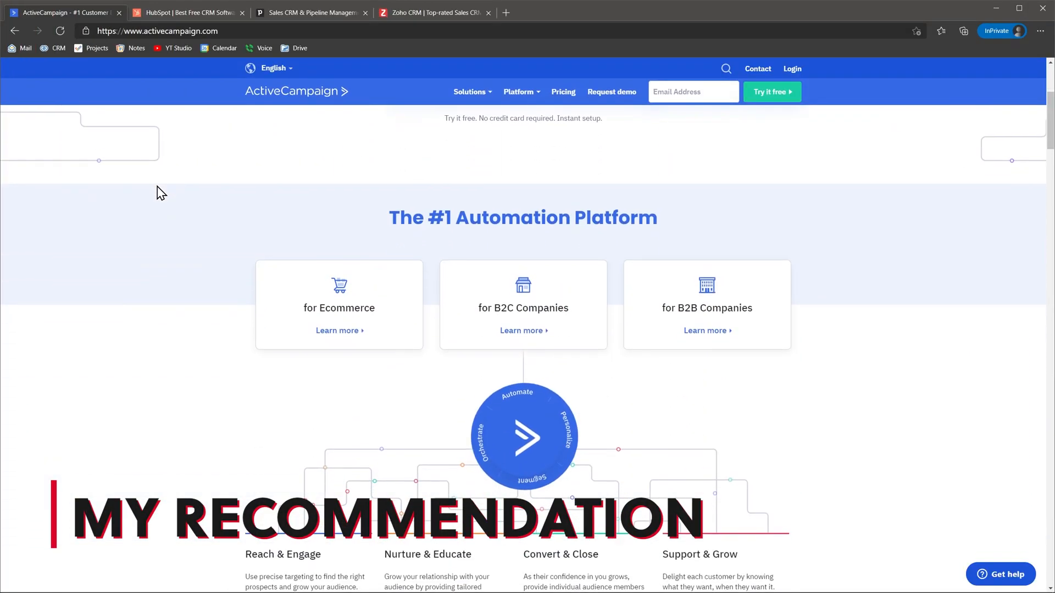
scroll("down", 3)
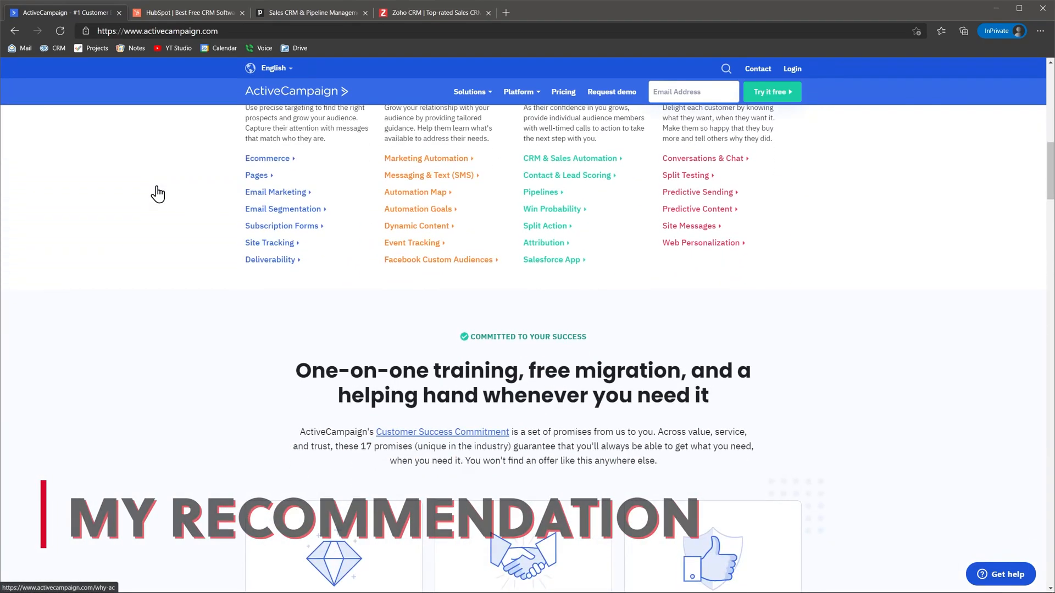
scroll("down", 3)
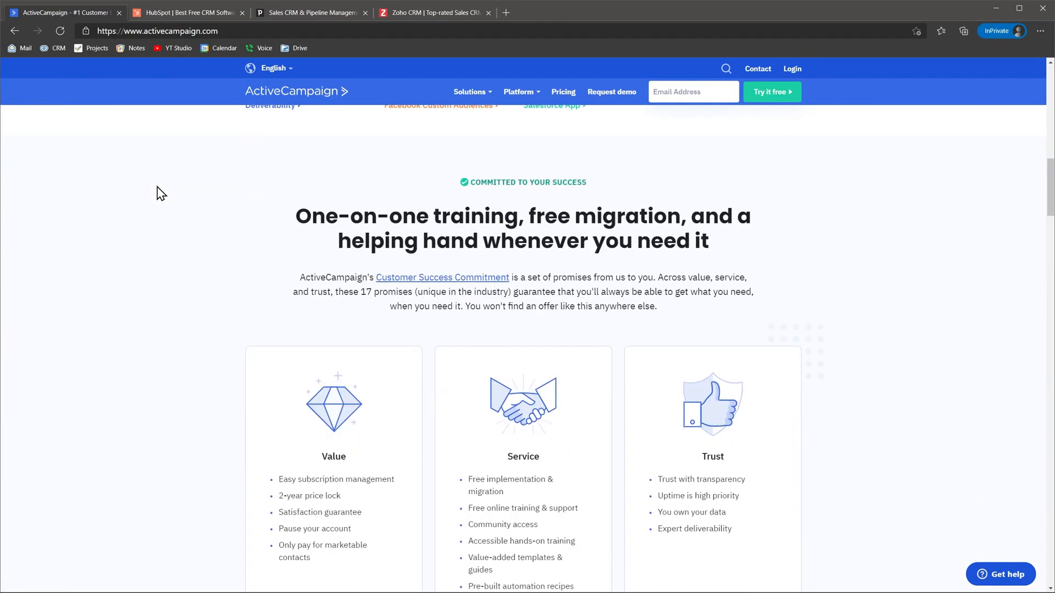
scroll("down", 3)
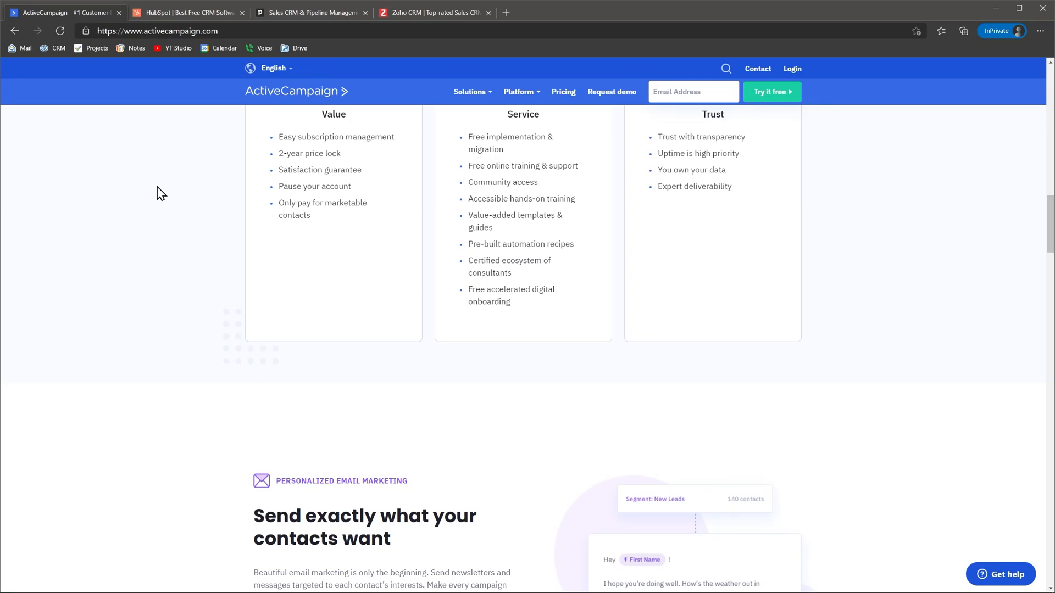
scroll("down", 3)
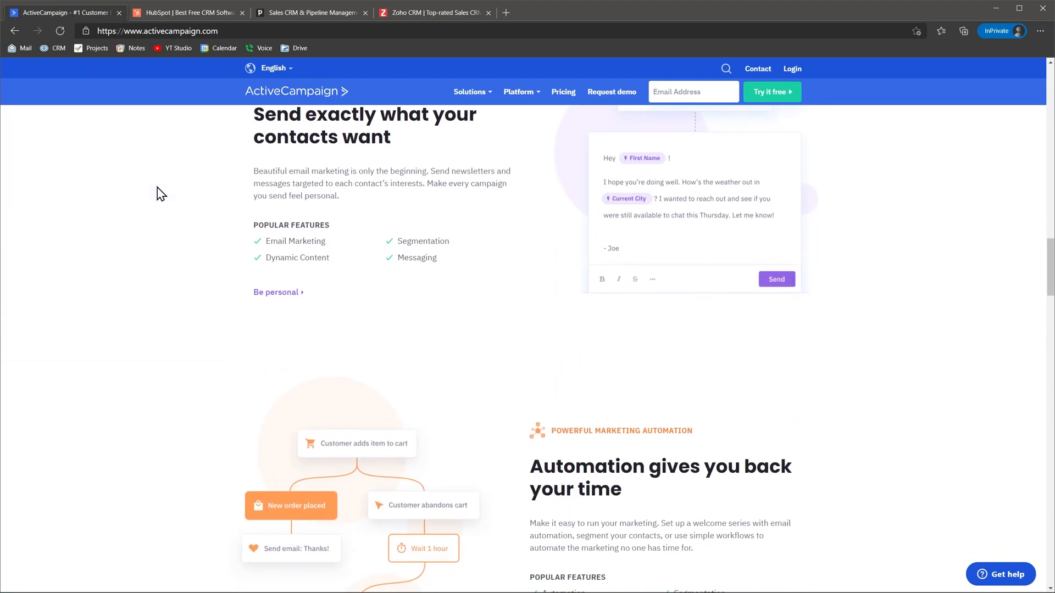
scroll("down", 3)
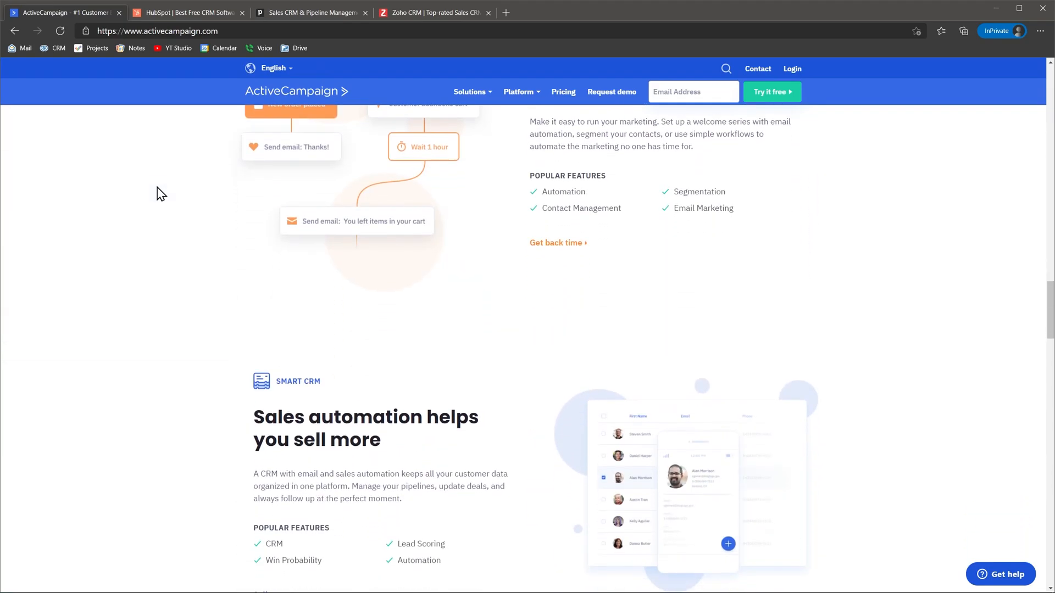
scroll("down", 3)
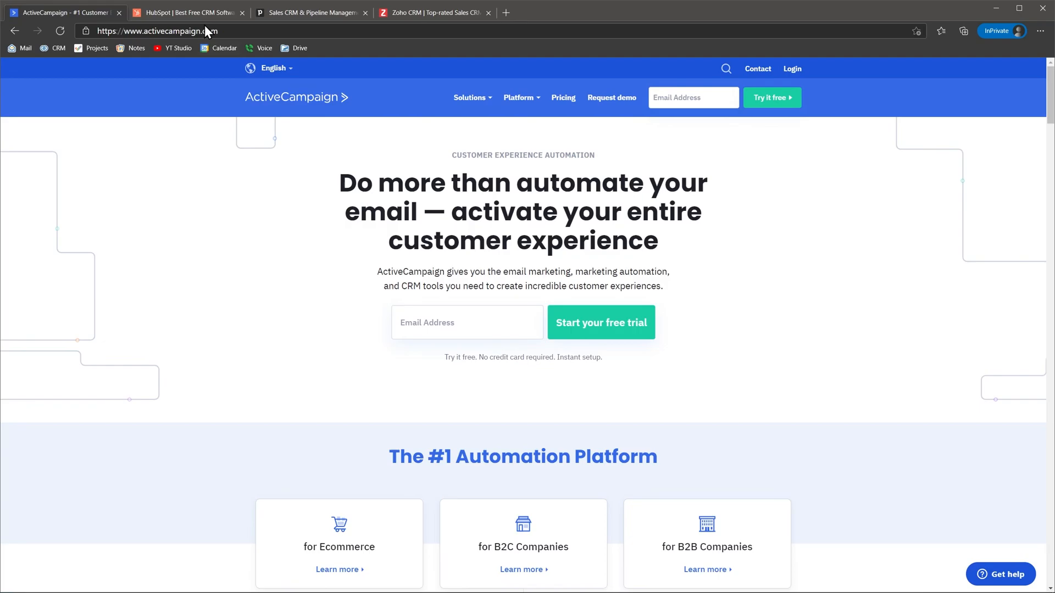
Step: View the HubSpot and Pipedrive tabs in turn, finishing on Zoho CRM
left_click(187, 12)
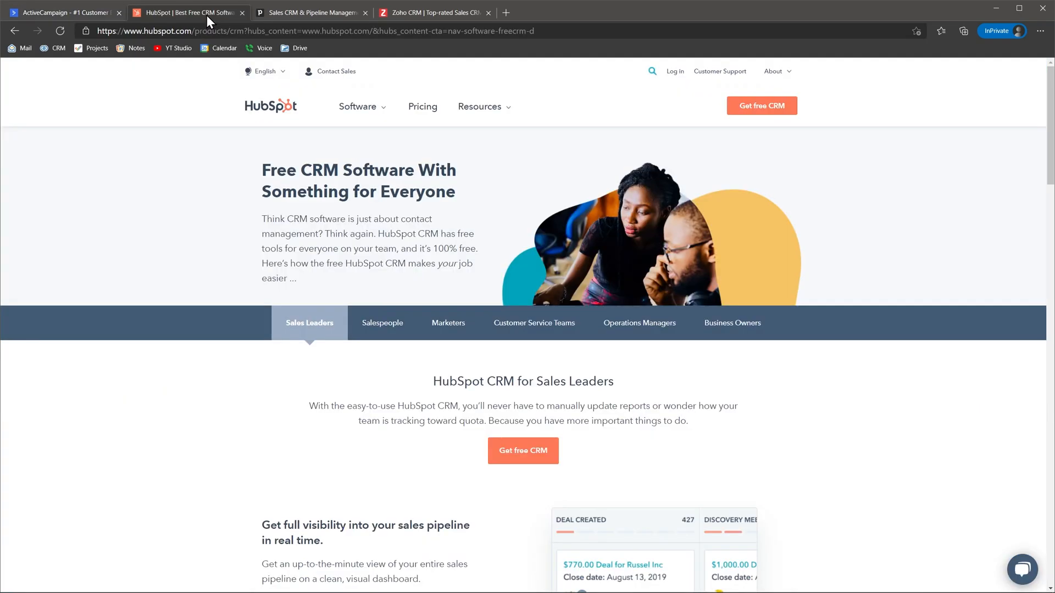
mouse_move(268, 16)
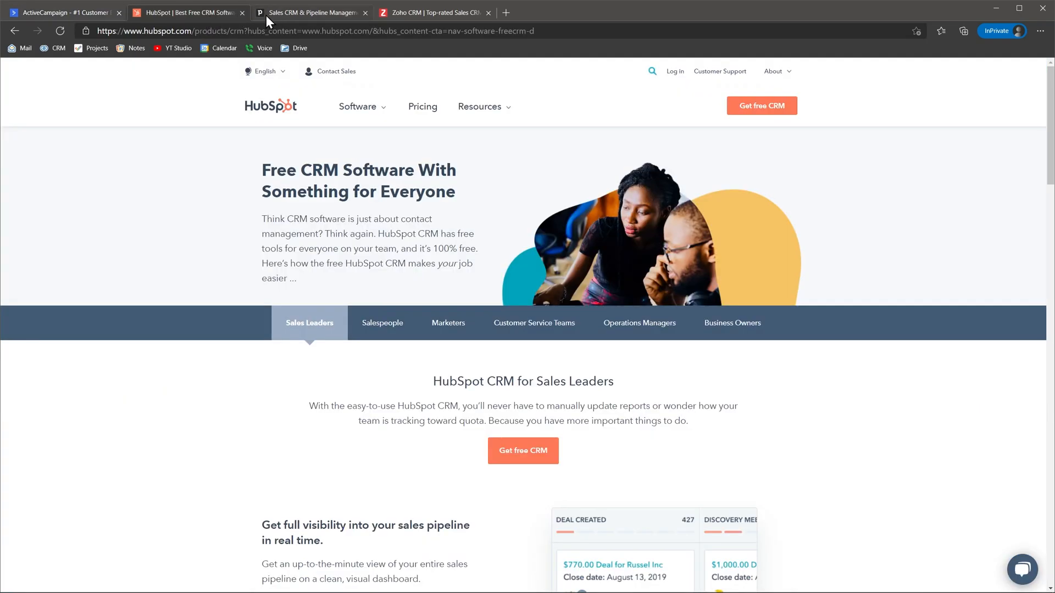
left_click(312, 12)
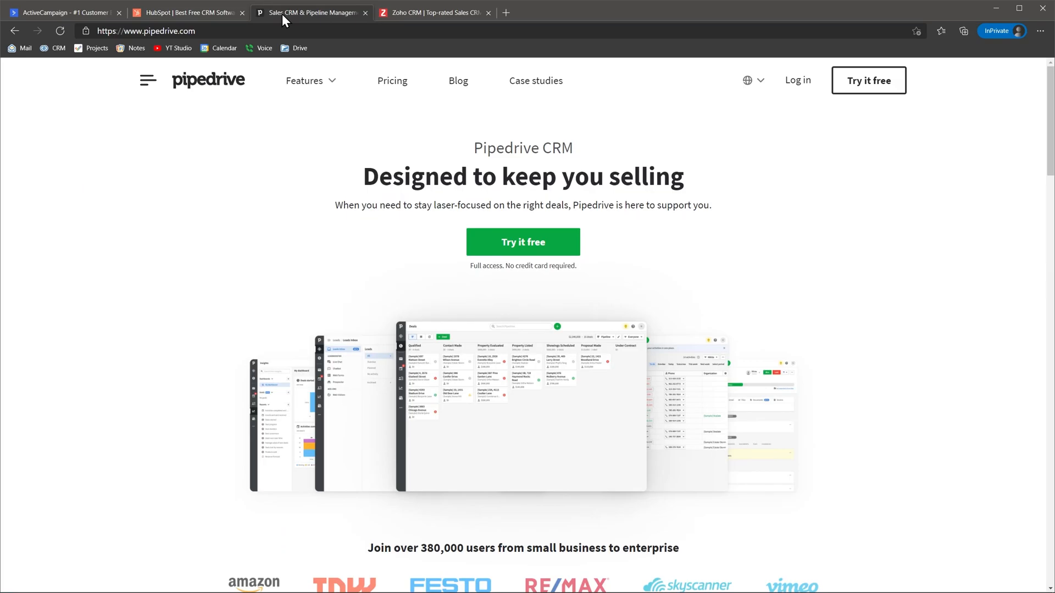
left_click(435, 12)
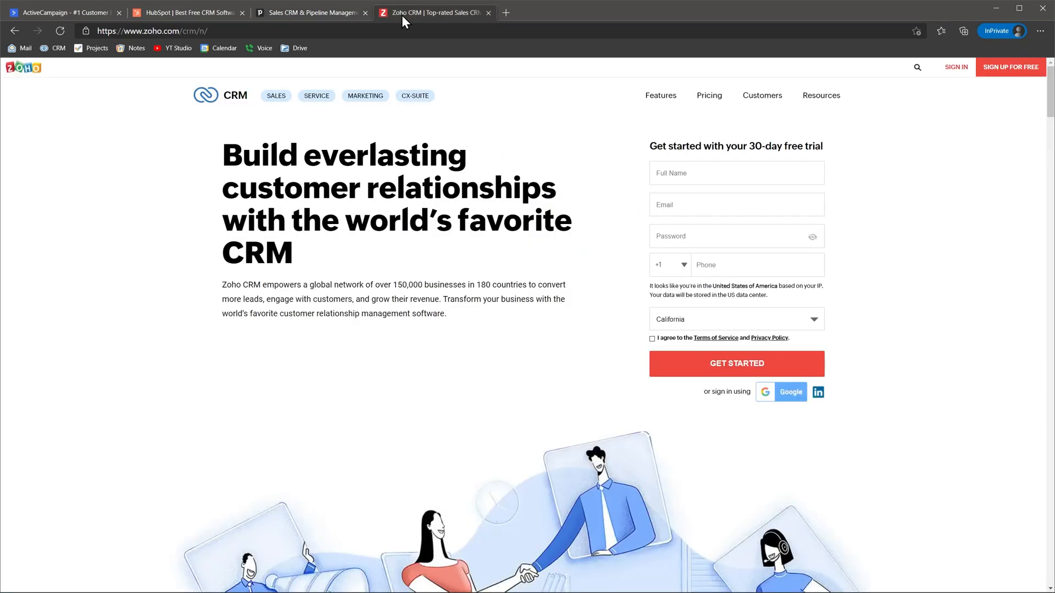